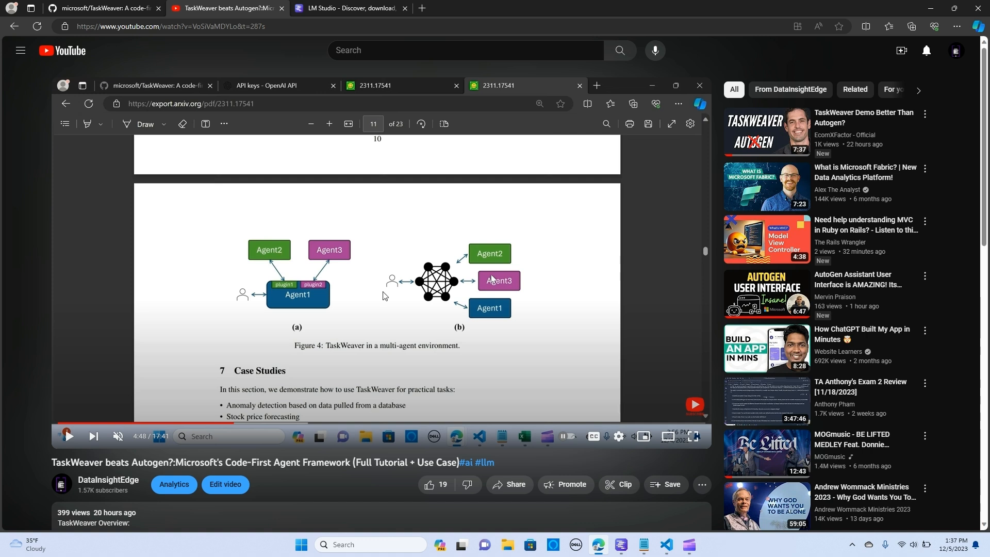
pyautogui.moveTo(423, 312)
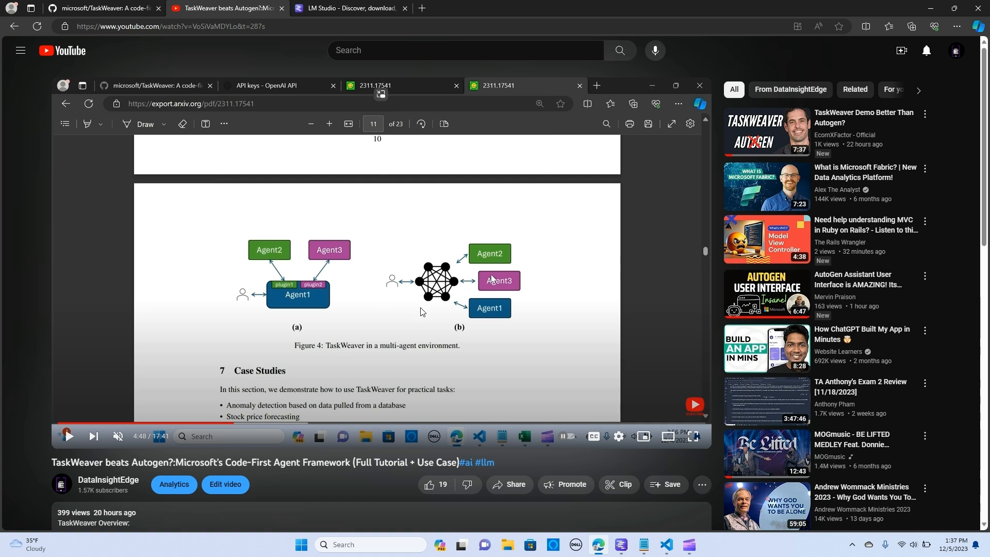
pyautogui.moveTo(295, 304)
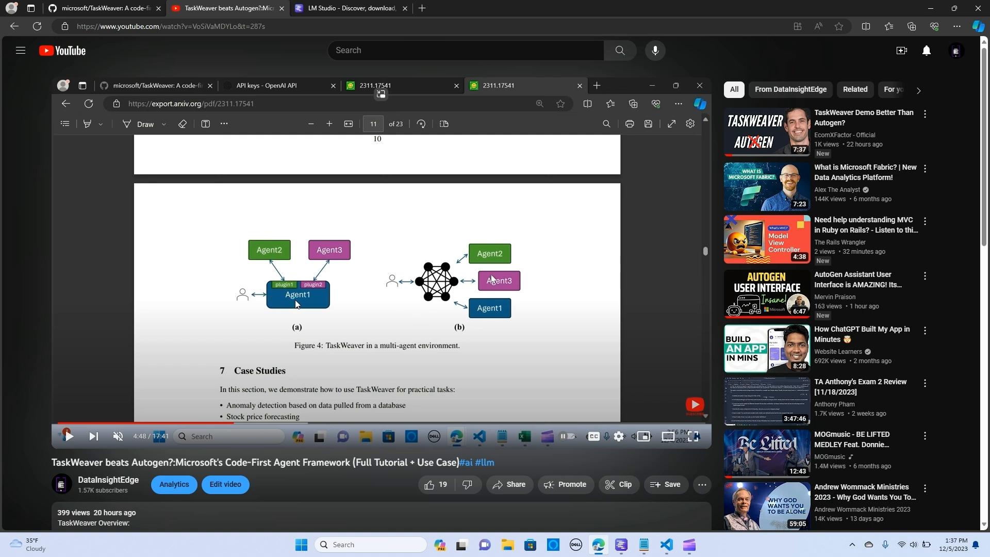
pyautogui.moveTo(391, 283)
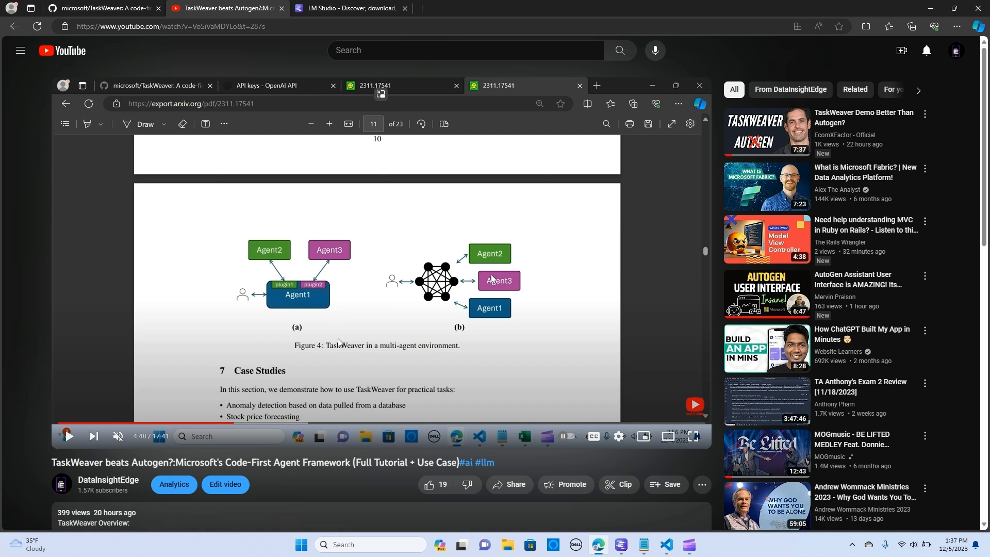
pyautogui.moveTo(240, 207)
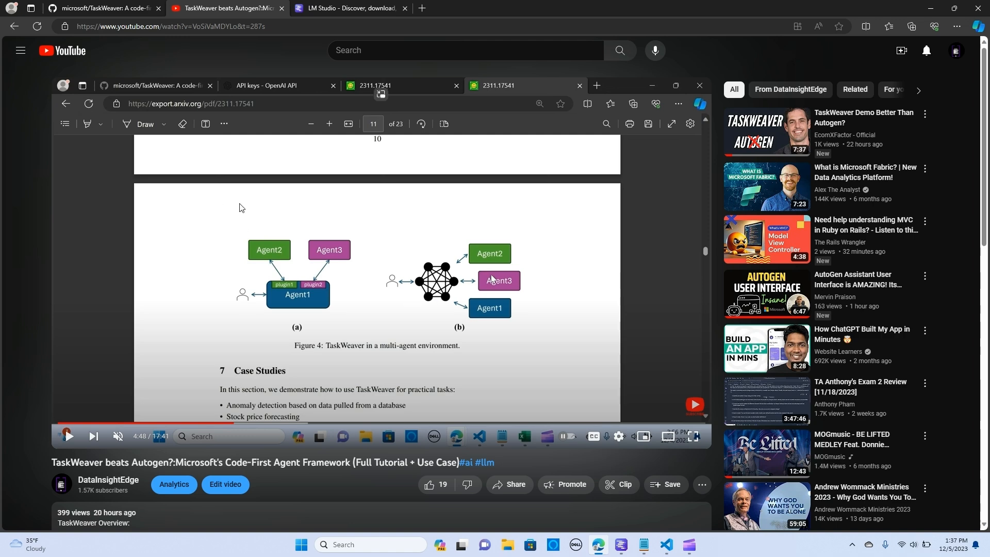
# Step: Leave the paused YouTube tutorial and switch to the LM Studio website tab
pyautogui.click(351, 7)
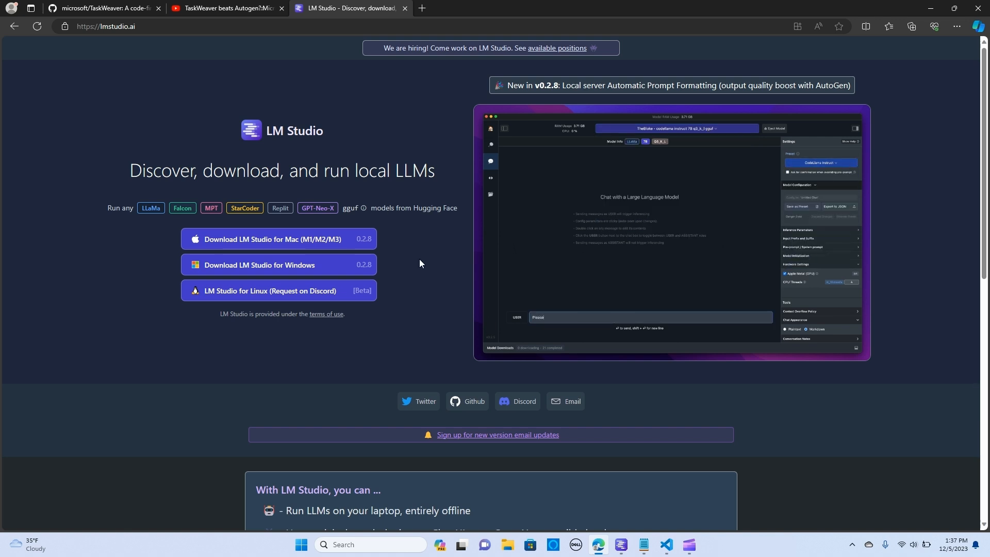
pyautogui.moveTo(285, 241)
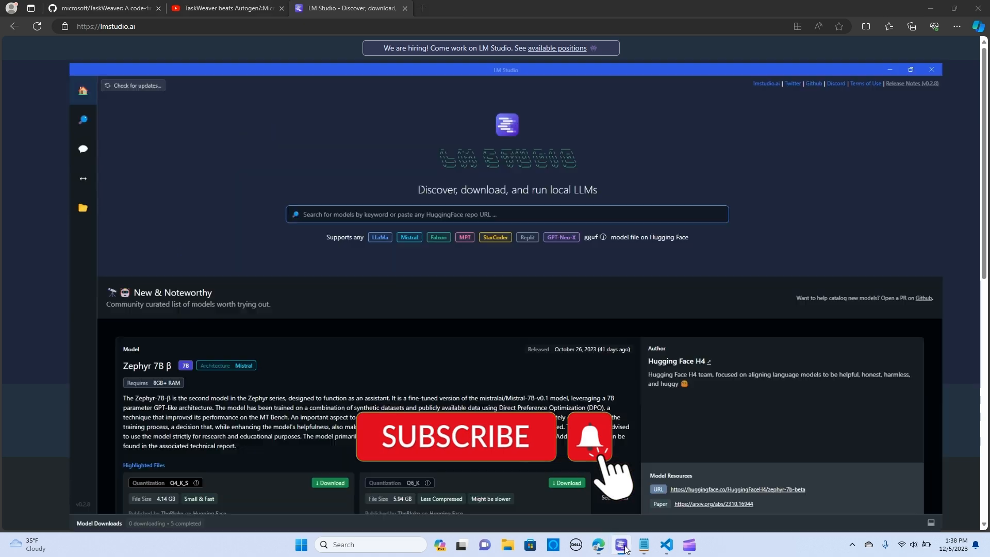
# Step: Maximize LM Studio and enter 'mistral' as the model search query
pyautogui.click(910, 69)
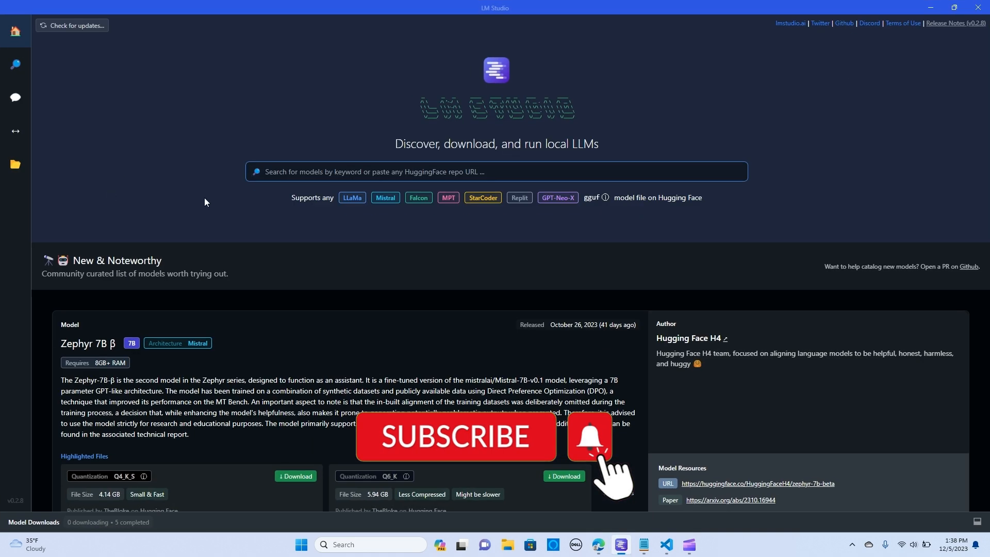
pyautogui.moveTo(261, 219)
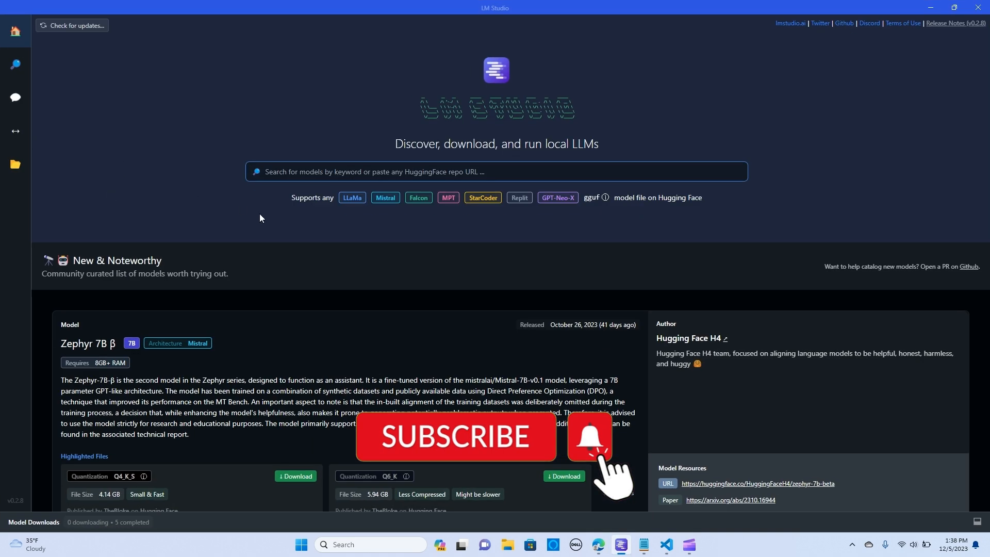
pyautogui.scroll(-3)
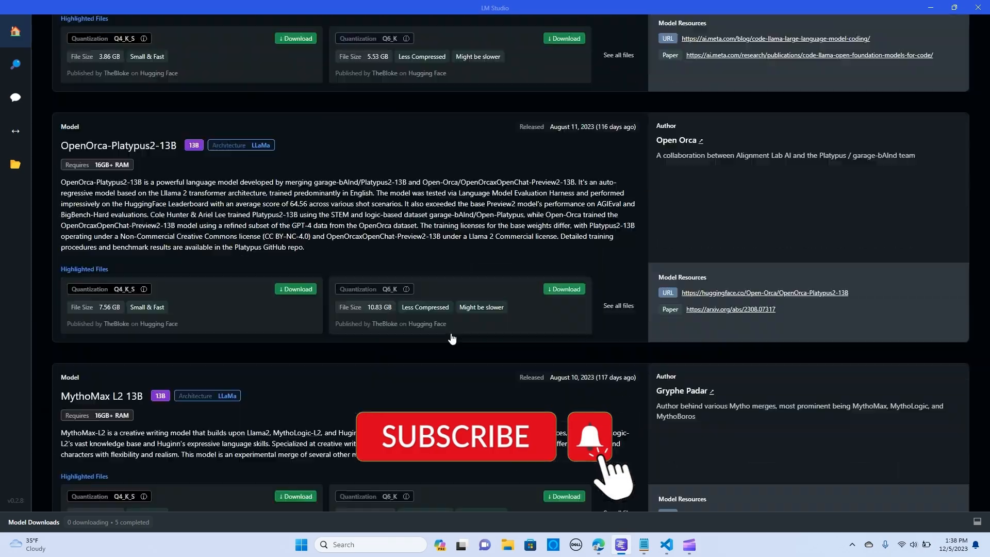
pyautogui.scroll(-3)
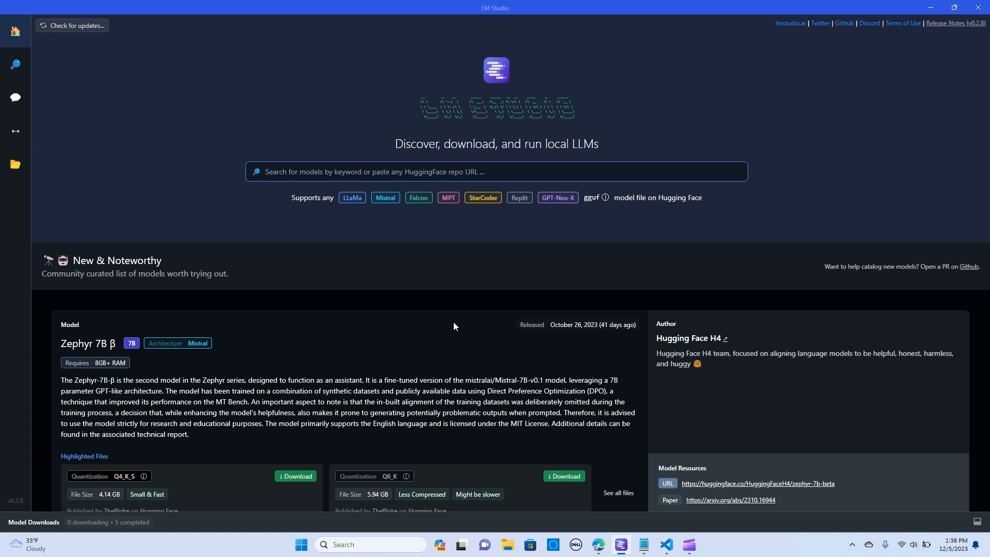
pyautogui.click(497, 172)
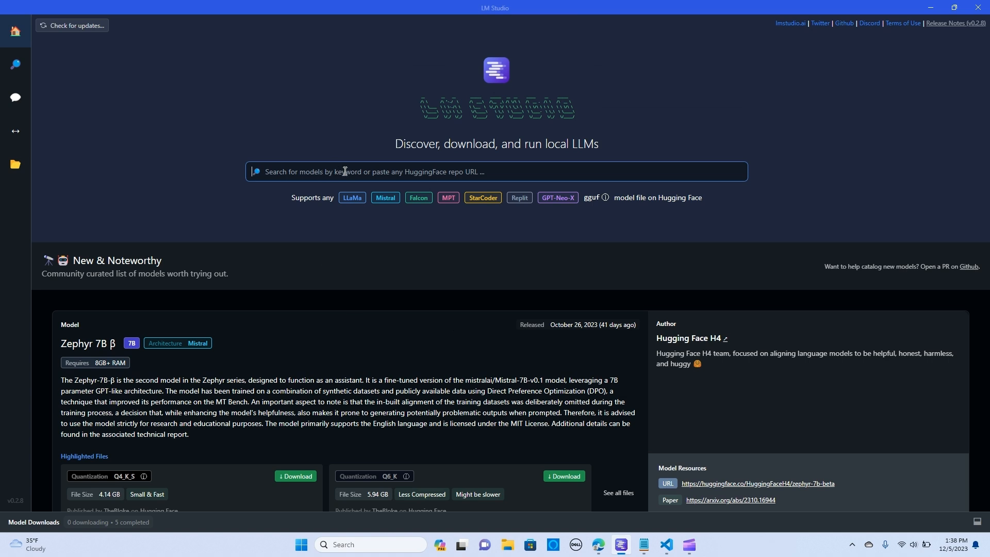
pyautogui.write('mistral')
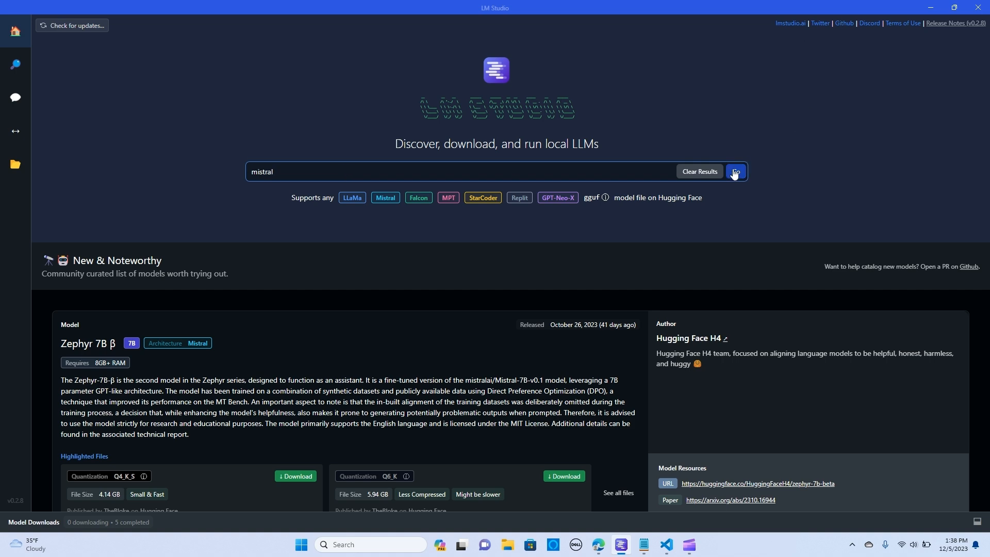
# Step: Run the mistral search, listing Hugging Face results including Mistral-7B-Instruct-v0.1-GGUF
pyautogui.click(733, 172)
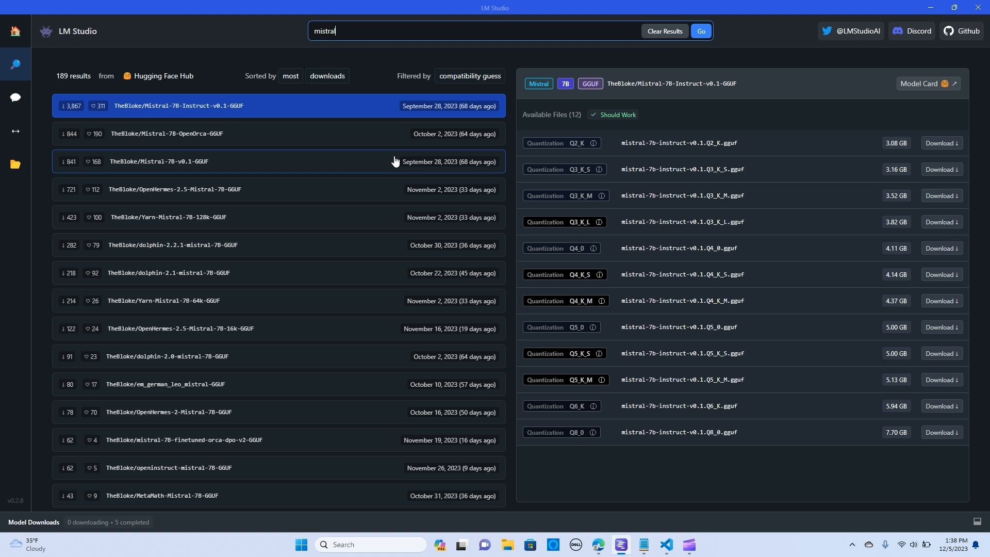
pyautogui.moveTo(443, 278)
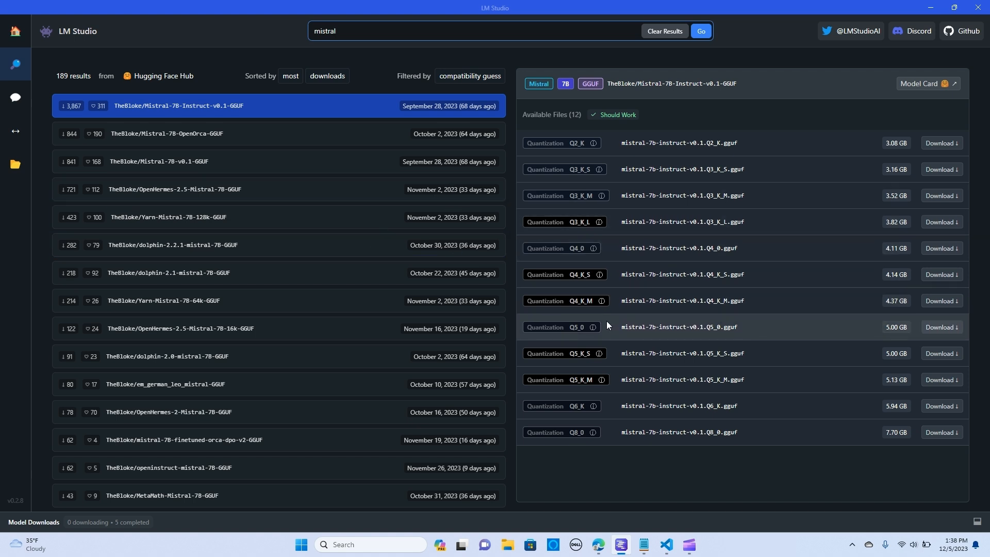
pyautogui.moveTo(106, 133)
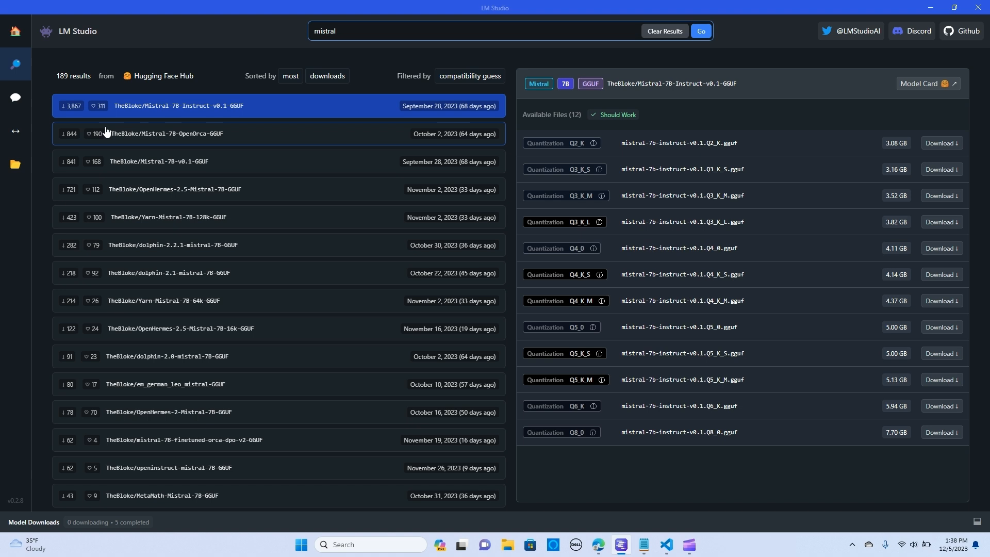
# Step: Show My Models with the single local dolphin-2.1-mistral-7B-GGUF model
pyautogui.click(15, 164)
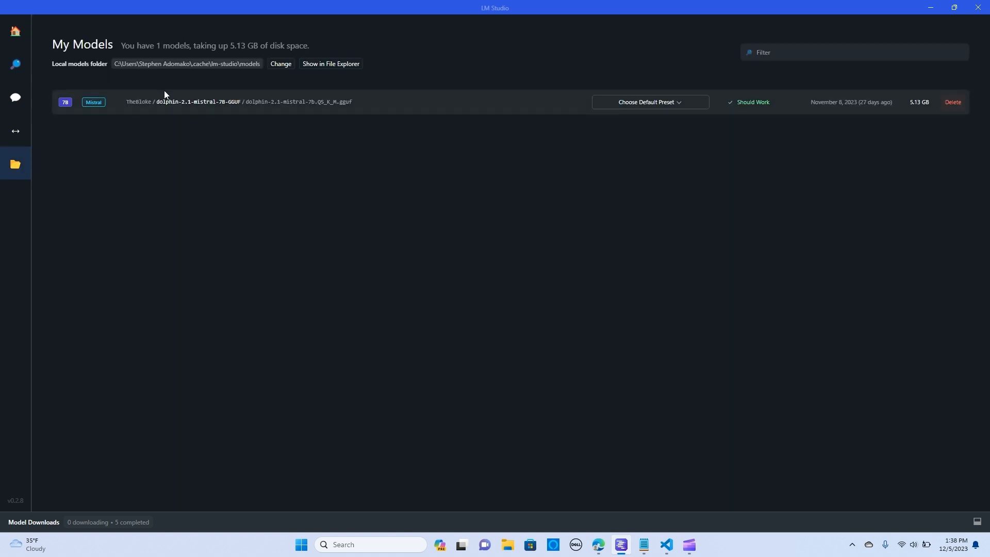
pyautogui.moveTo(212, 113)
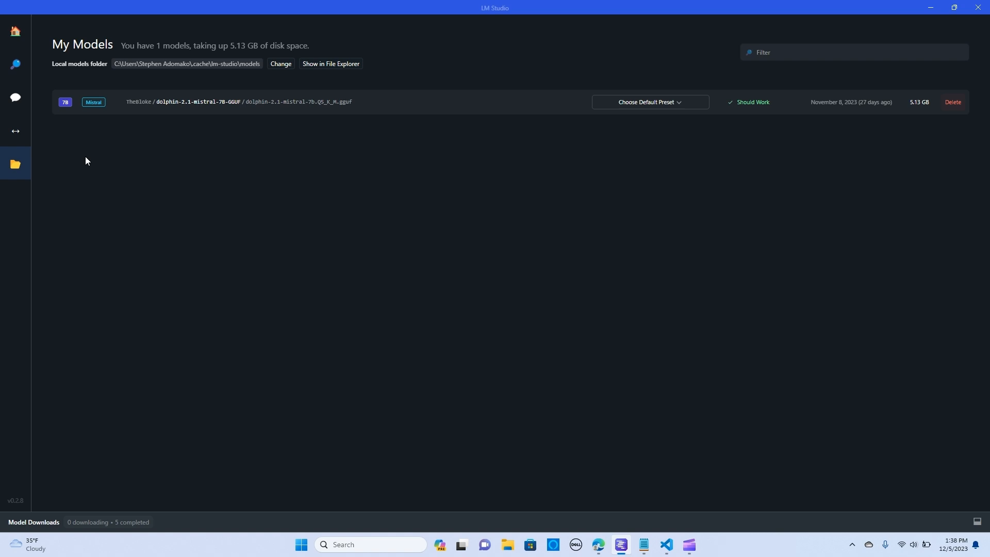
pyautogui.moveTo(15, 131)
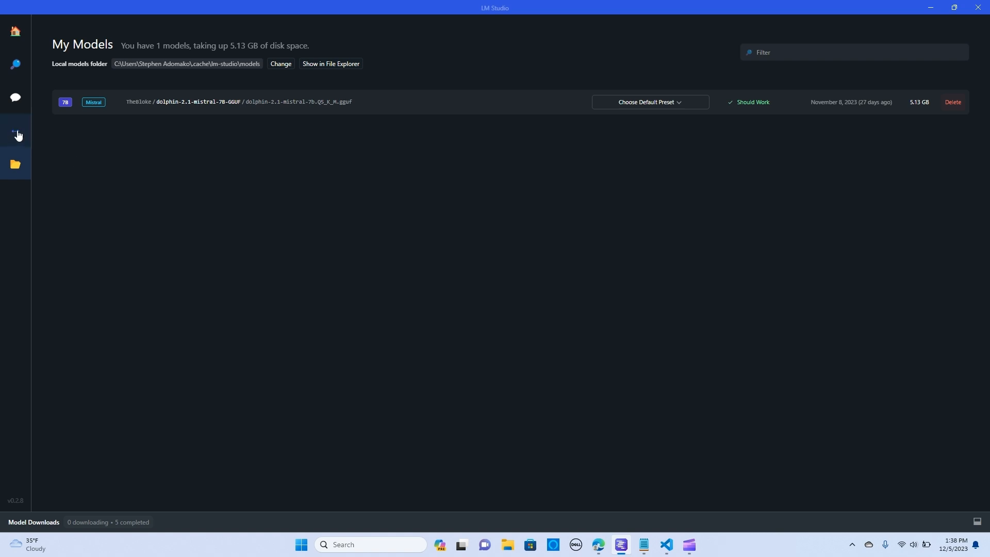
pyautogui.moveTo(16, 134)
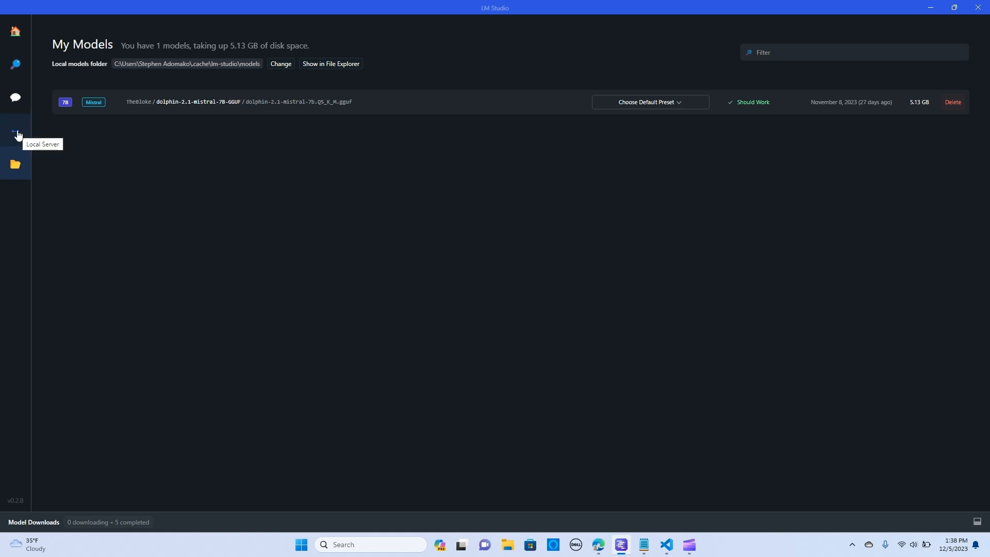
# Step: Show the Local Inference Server page, port 1234, dolphin mistral 7B loaded
pyautogui.click(15, 131)
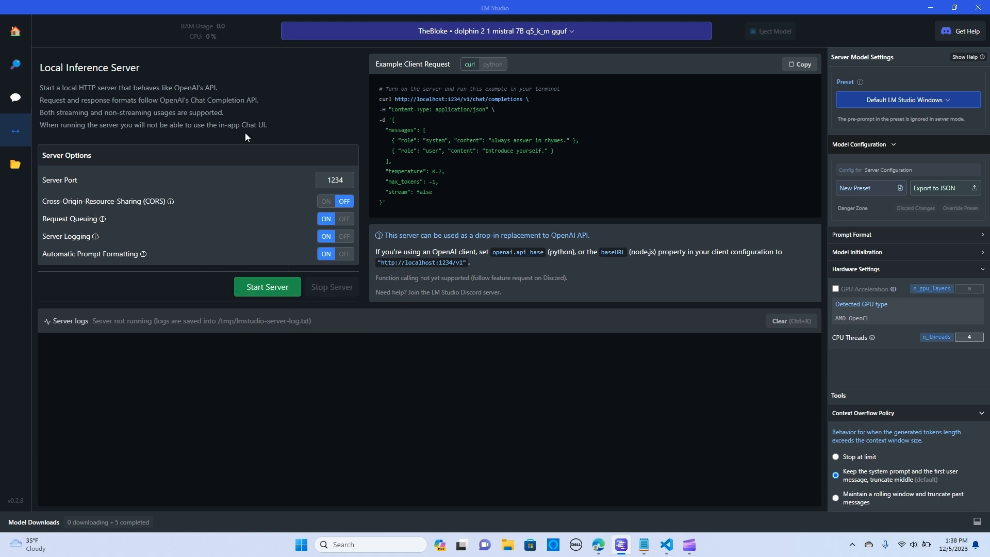
pyautogui.moveTo(389, 147)
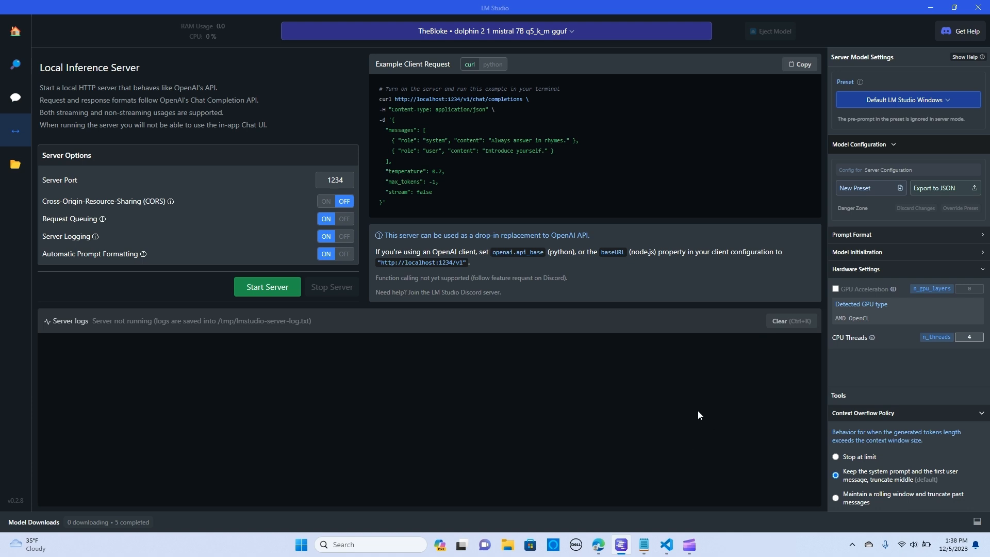
pyautogui.moveTo(274, 324)
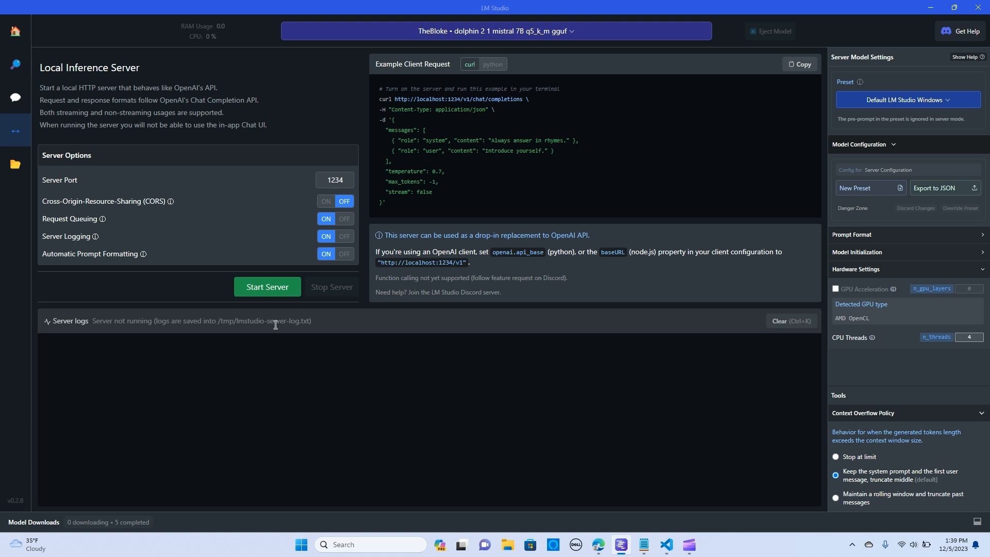
pyautogui.moveTo(568, 438)
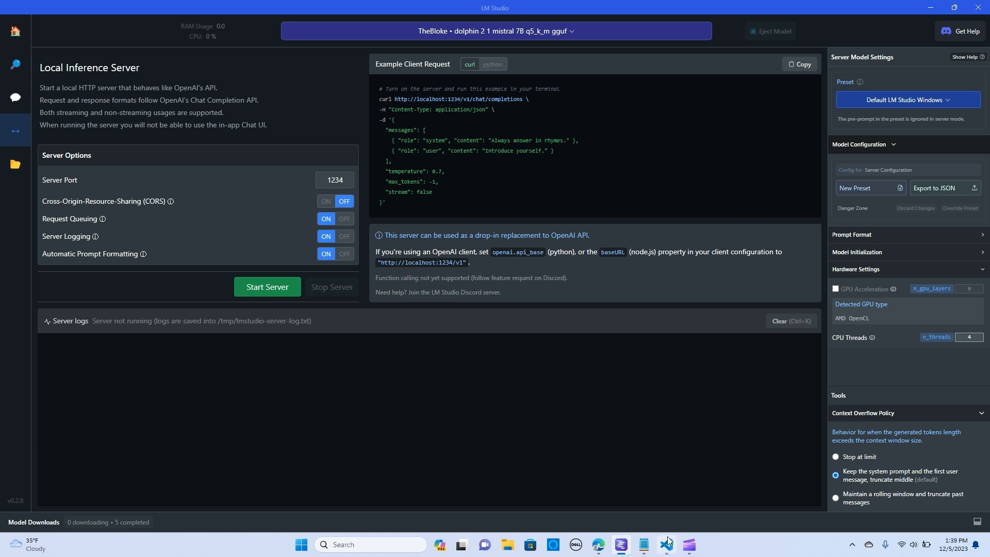
# Step: Glance at the install-steps notes, then hide them to show the README Quick Start
pyautogui.click(665, 544)
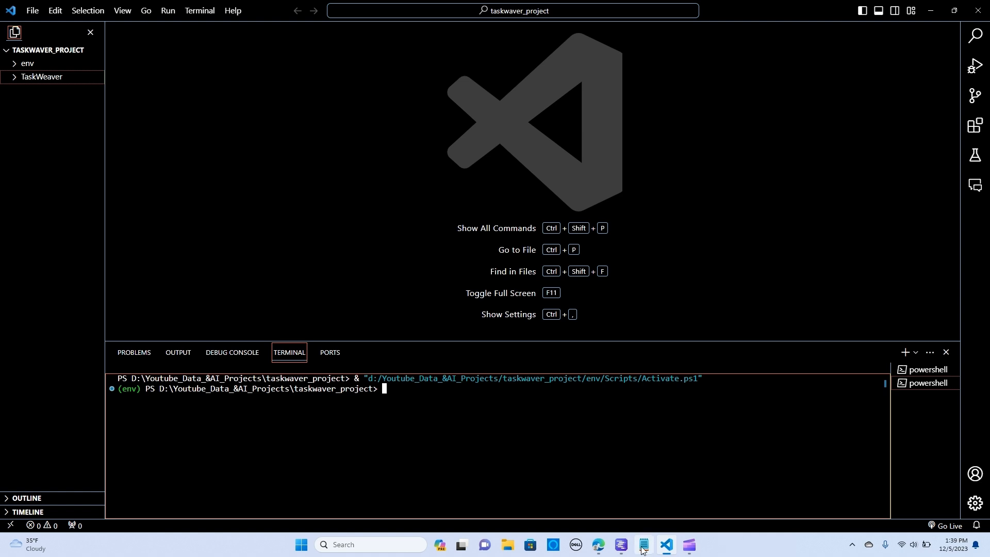
pyautogui.click(643, 544)
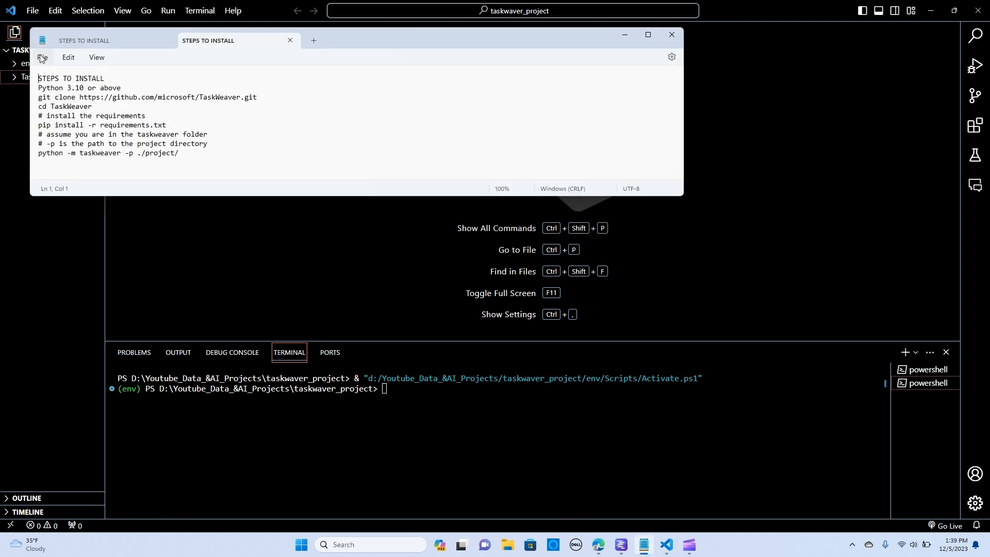
pyautogui.moveTo(372, 35)
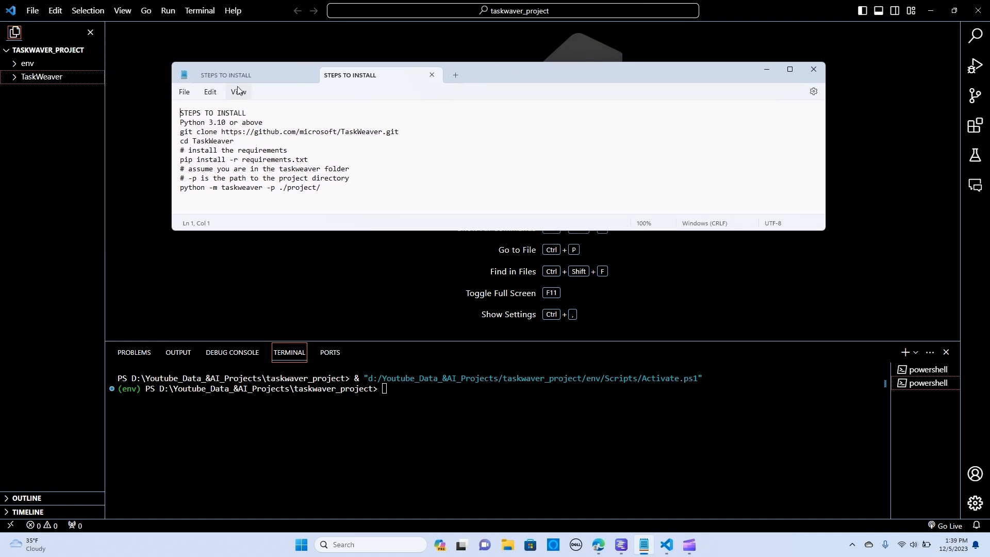
pyautogui.moveTo(285, 119)
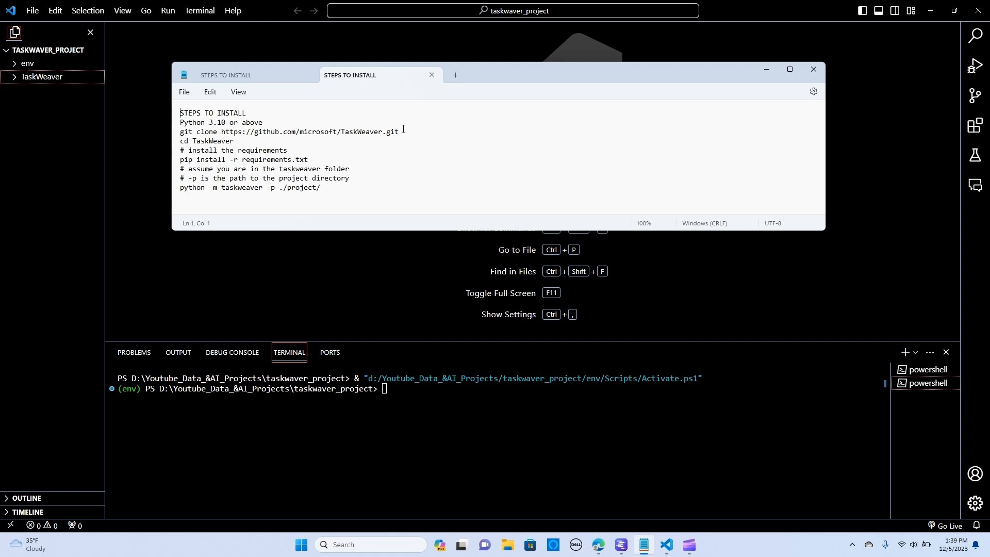
pyautogui.click(401, 131)
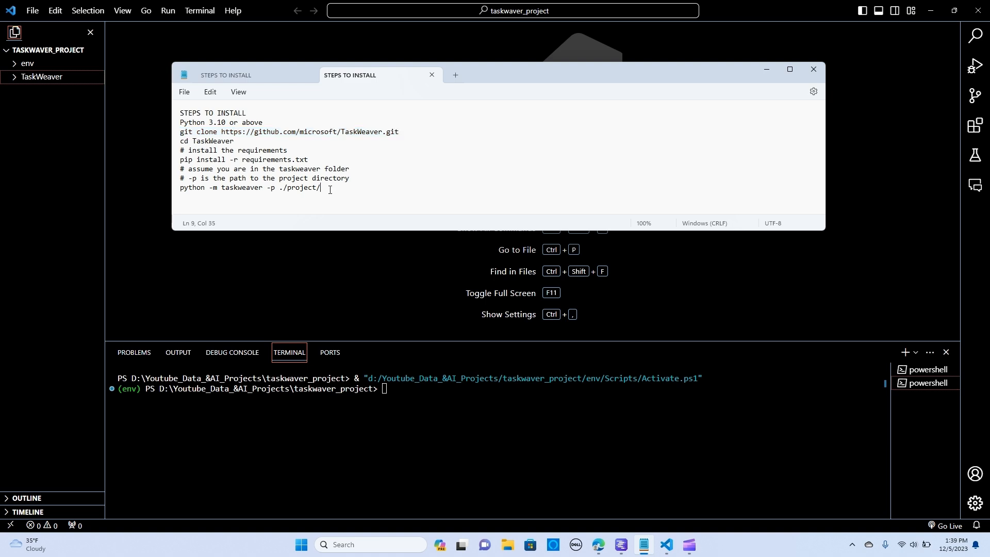
pyautogui.moveTo(767, 70)
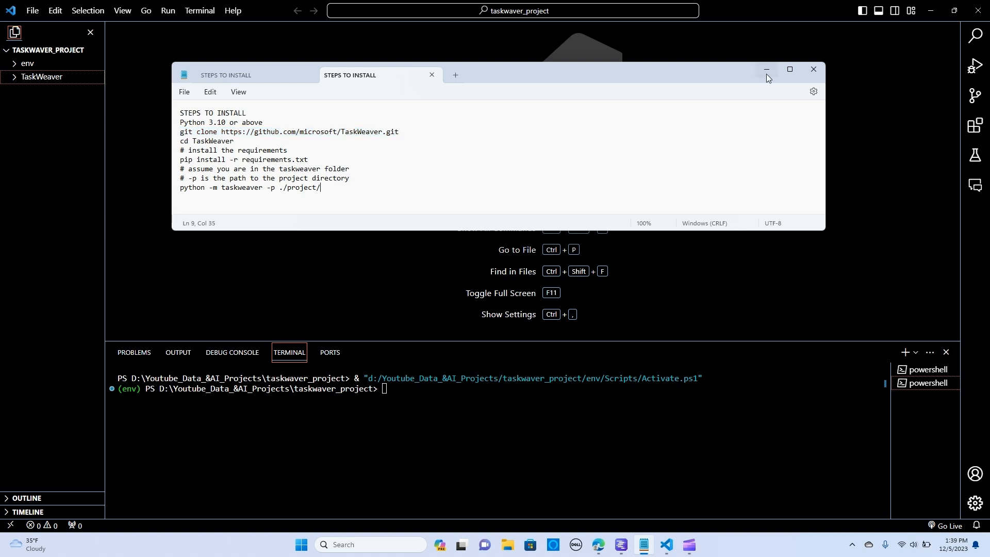
pyautogui.click(620, 544)
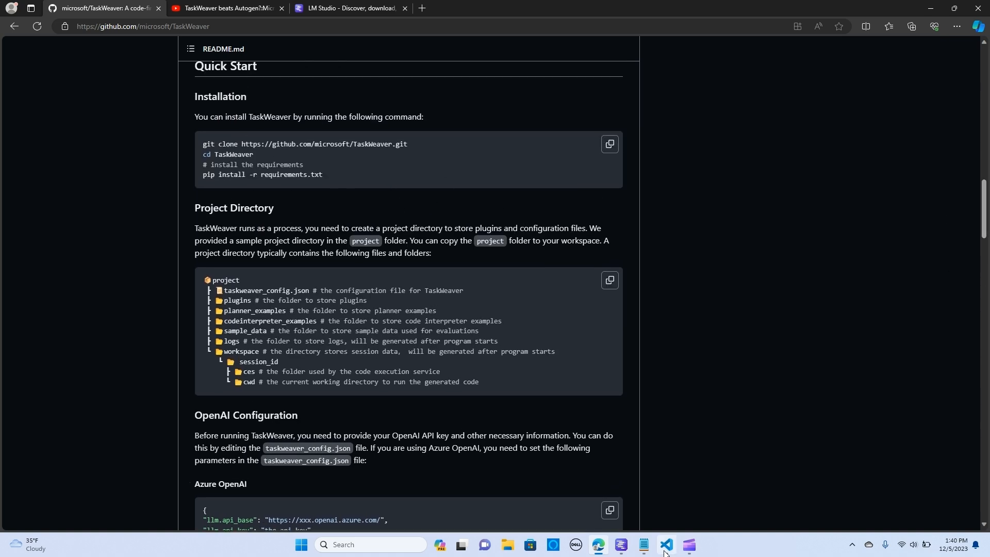
# Step: Return to the VS Code project and bring the install-steps notes back in front
pyautogui.click(667, 549)
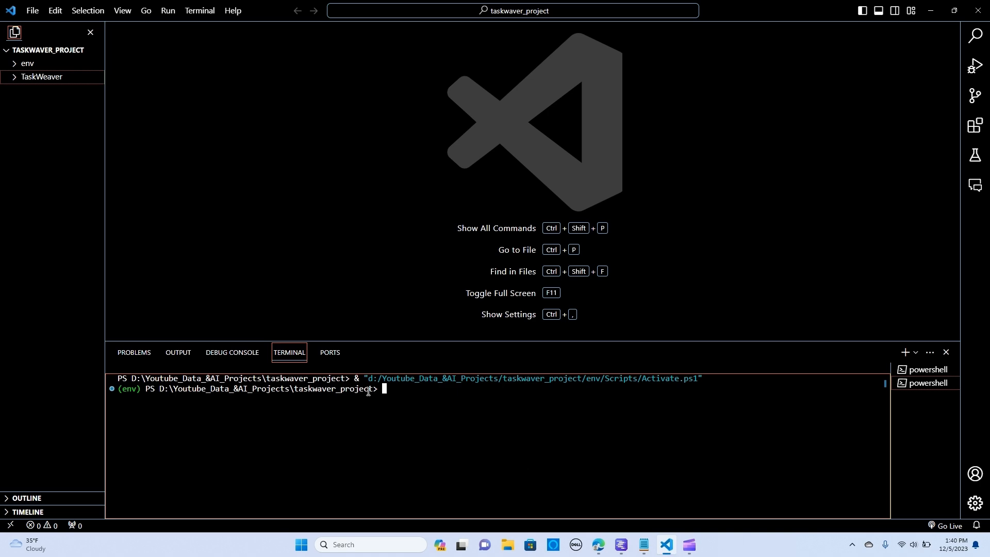
pyautogui.moveTo(385, 389)
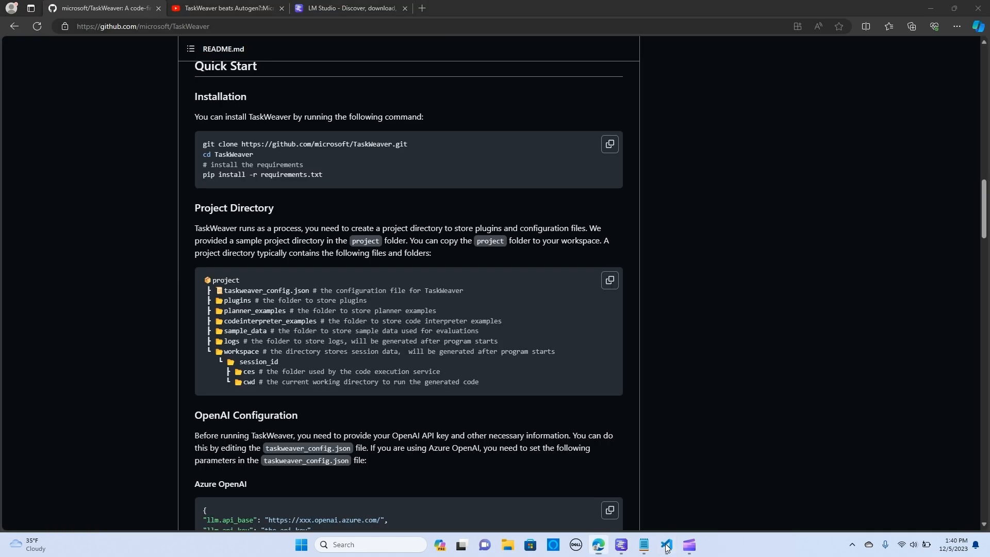
pyautogui.click(643, 549)
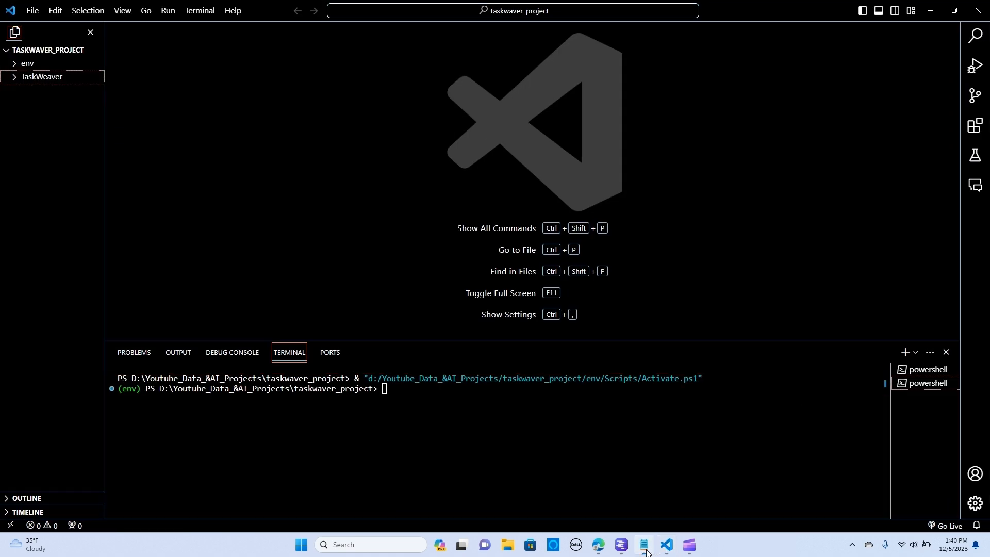
pyautogui.click(643, 544)
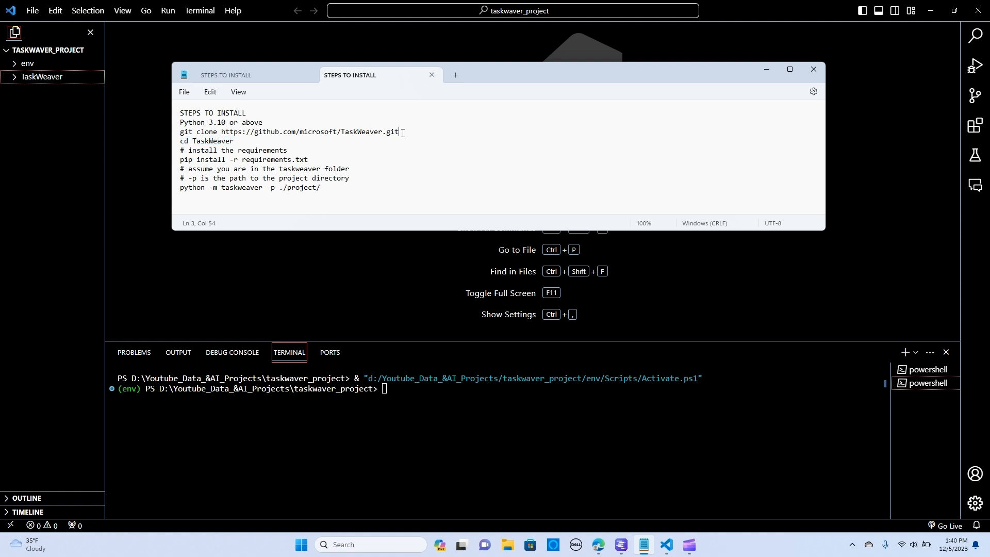
# Step: Change the VS Code terminal into the cloned TaskWeaver folder with cd TaskWeaver
pyautogui.tripleClick(288, 131)
pyautogui.write('cd T')
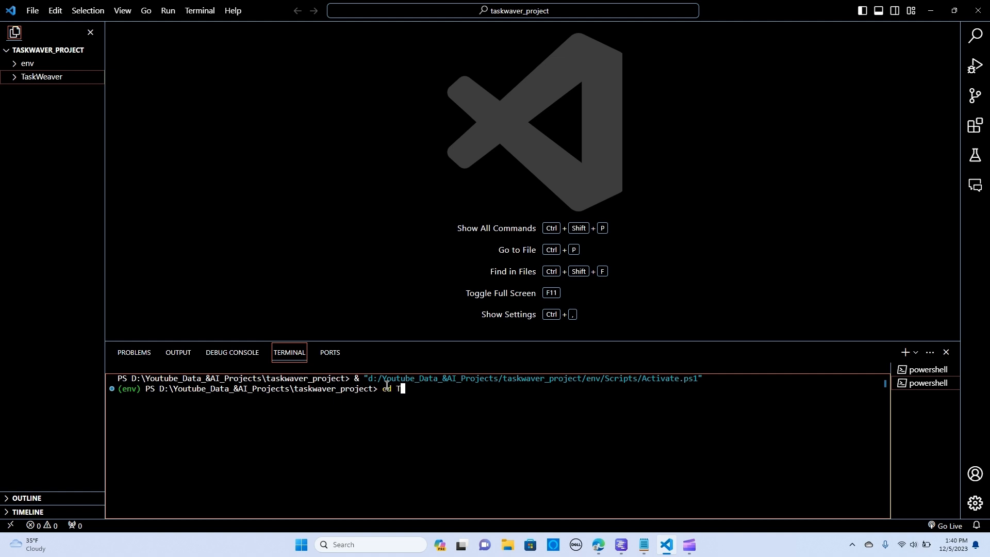
pyautogui.write('askWeav')
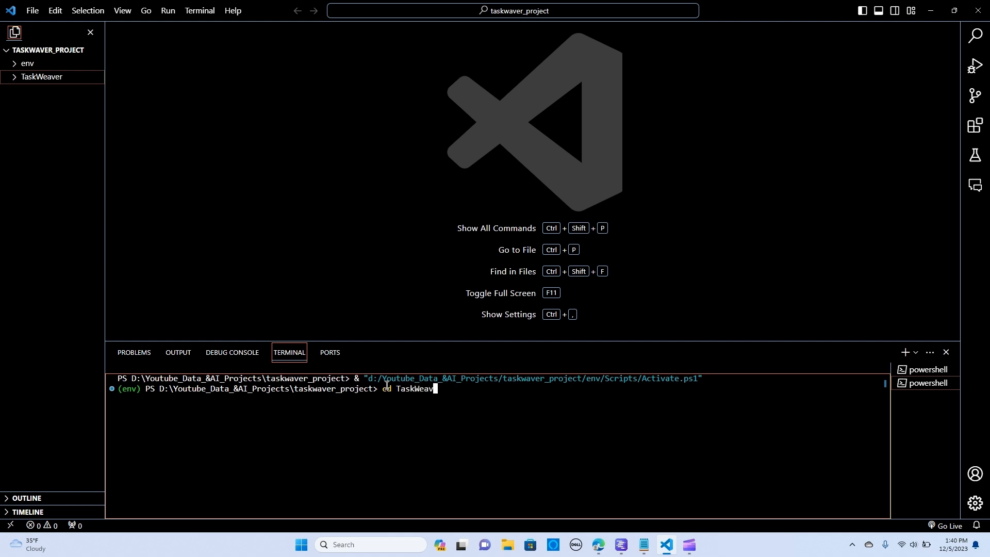
pyautogui.write('er')
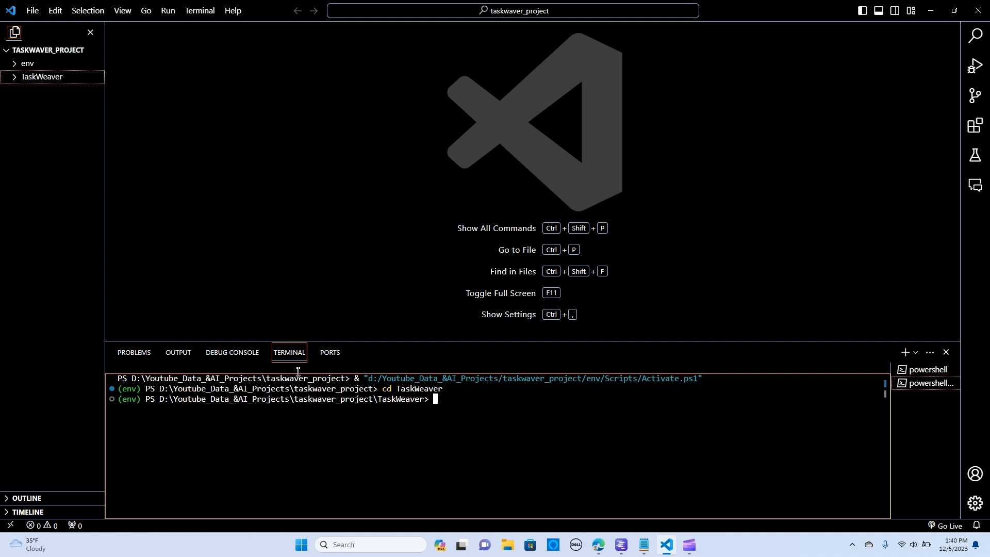
pyautogui.click(41, 76)
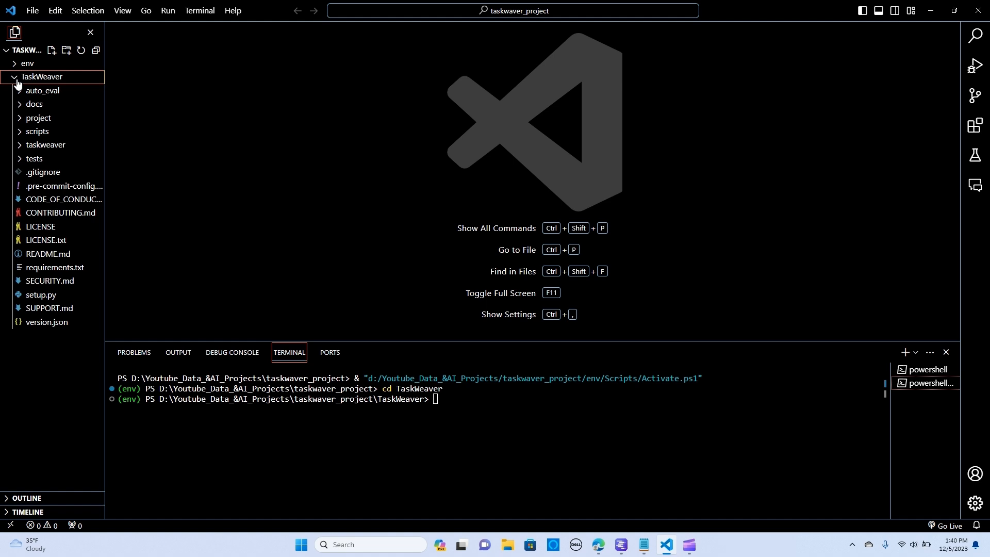
pyautogui.click(42, 76)
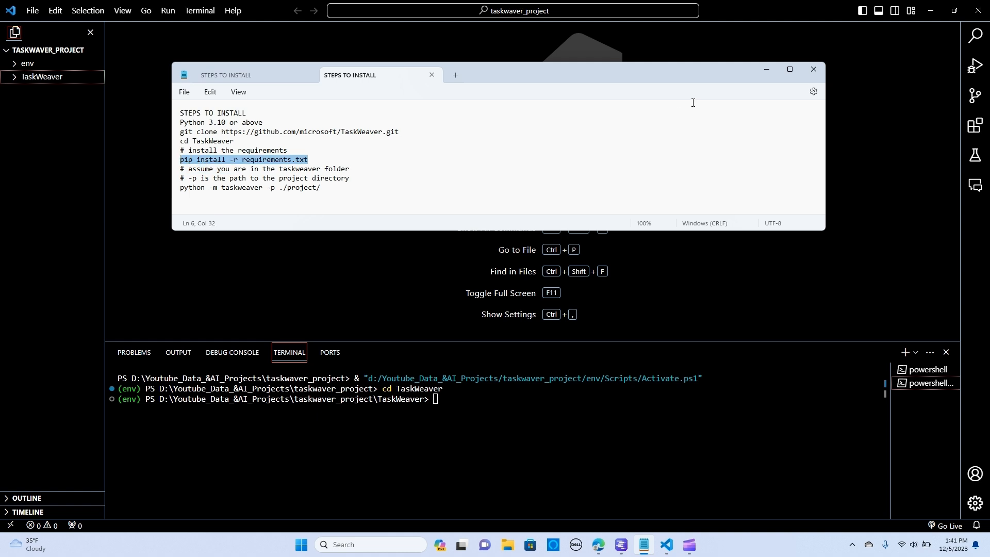
pyautogui.click(814, 69)
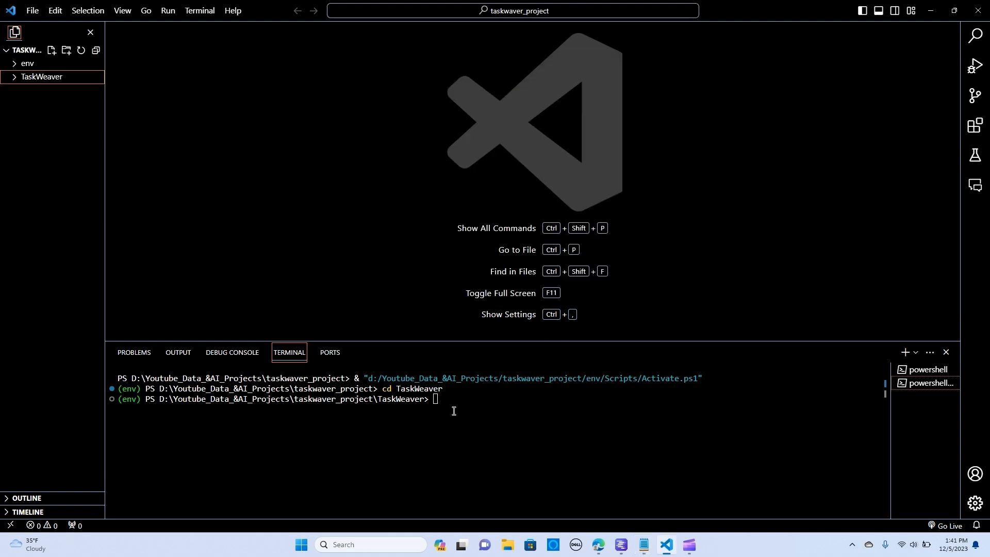
pyautogui.write('pip install -r requirements.txt')
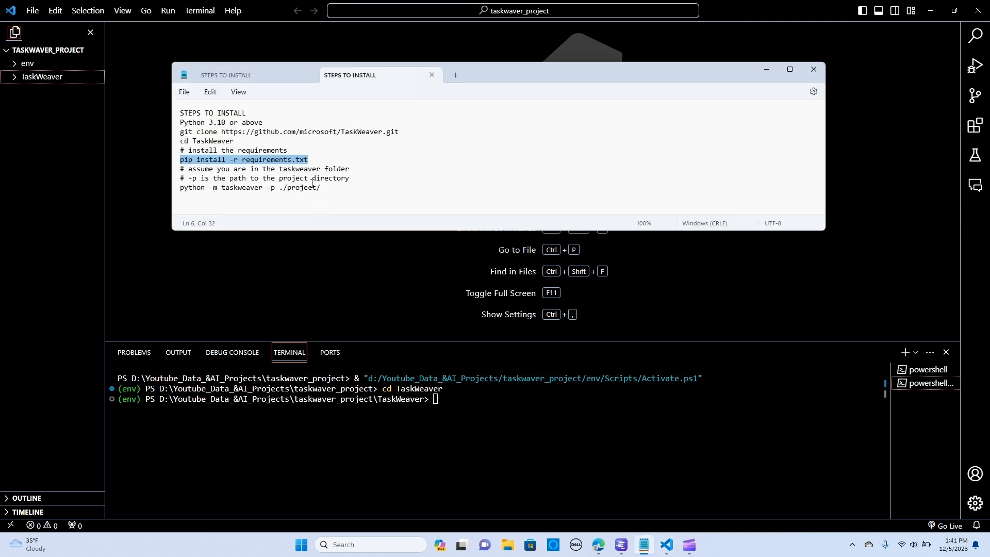
pyautogui.rightClick(259, 187)
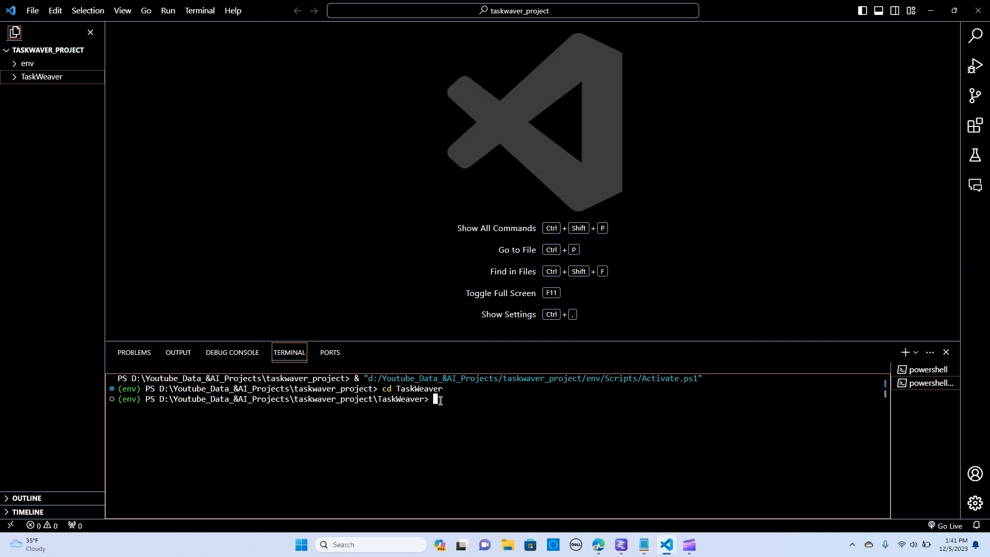
# Step: Run python -m taskweaver -p ./project/ and enlarge the terminal for its greeting
pyautogui.write('python -m taskweaver -p ./project/')
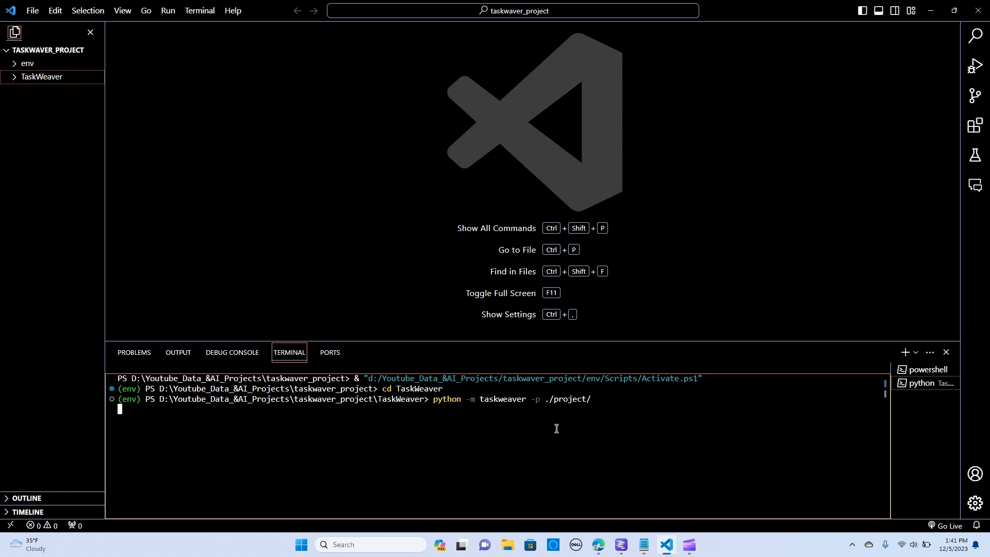
pyautogui.moveTo(511, 338)
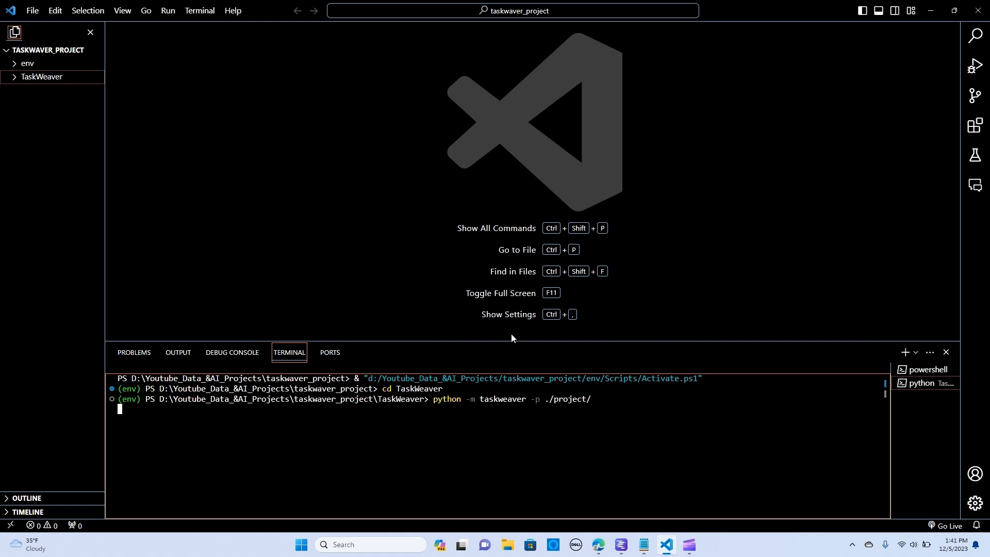
pyautogui.moveTo(537, 399)
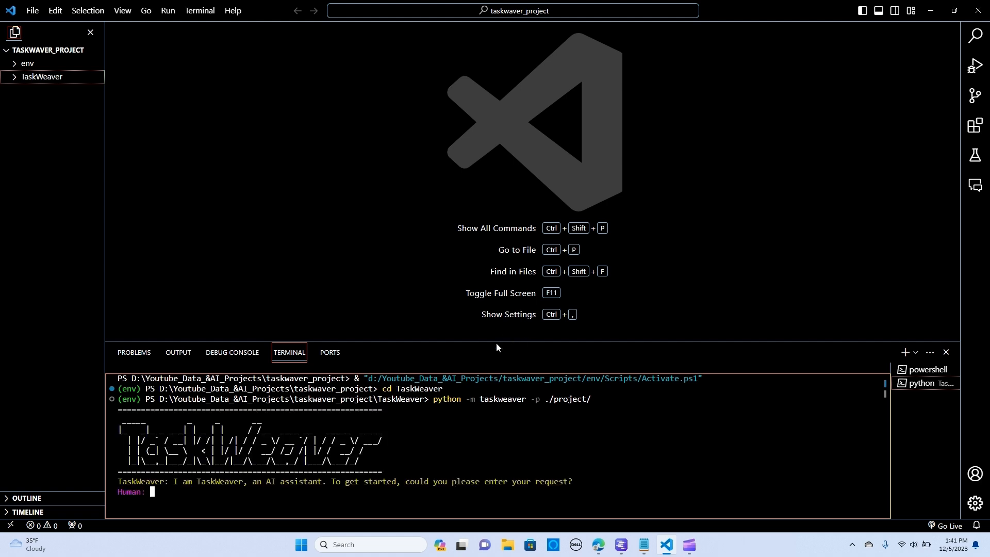
pyautogui.moveTo(490, 339)
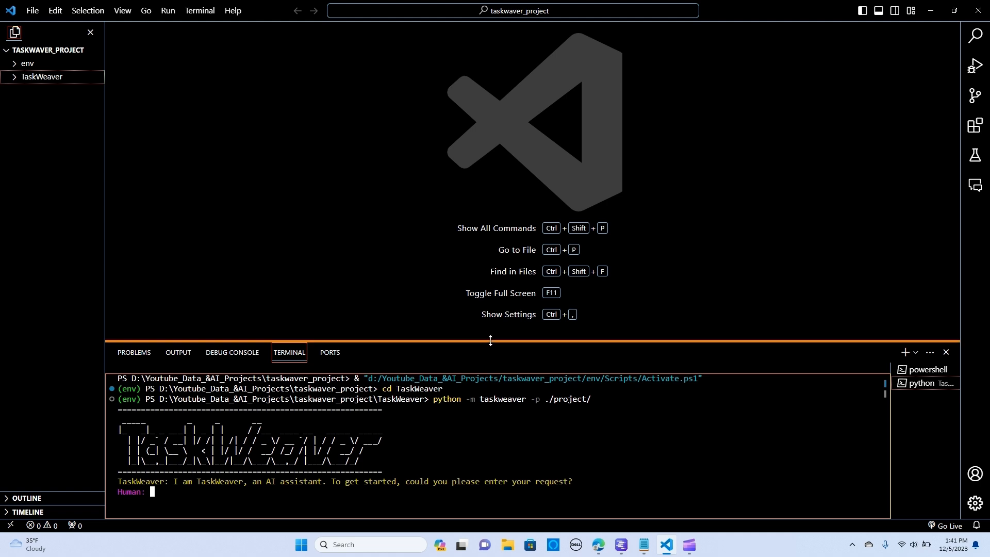
pyautogui.moveTo(490, 341); pyautogui.dragTo(484, 238)
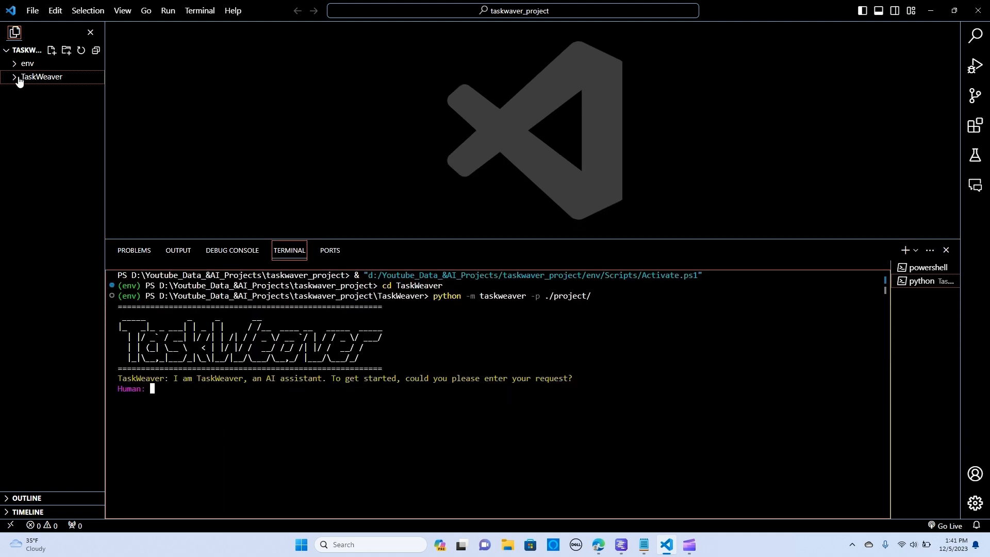
# Step: Show taskweaver_config.json from TaskWeaver/project to review endpoint, API key and model
pyautogui.click(42, 76)
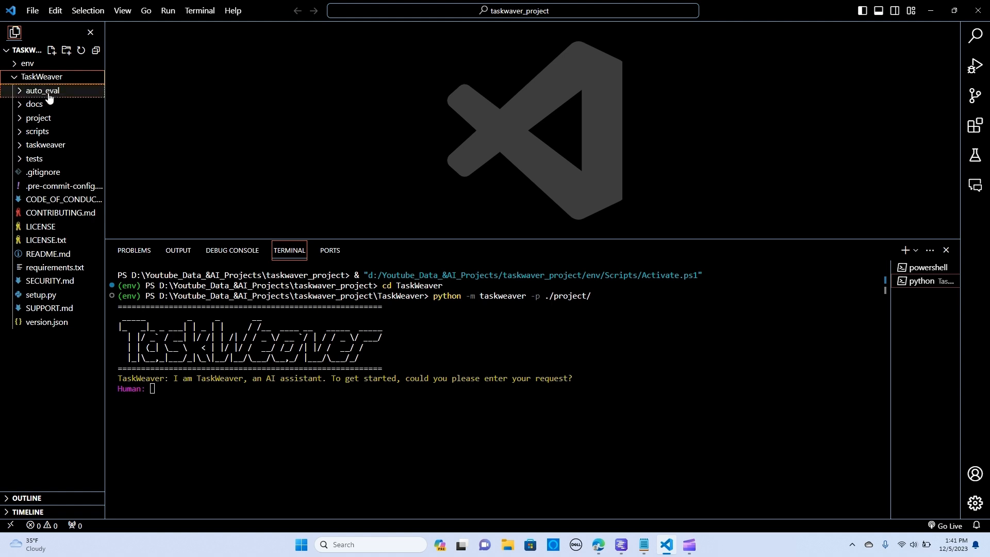
pyautogui.click(38, 118)
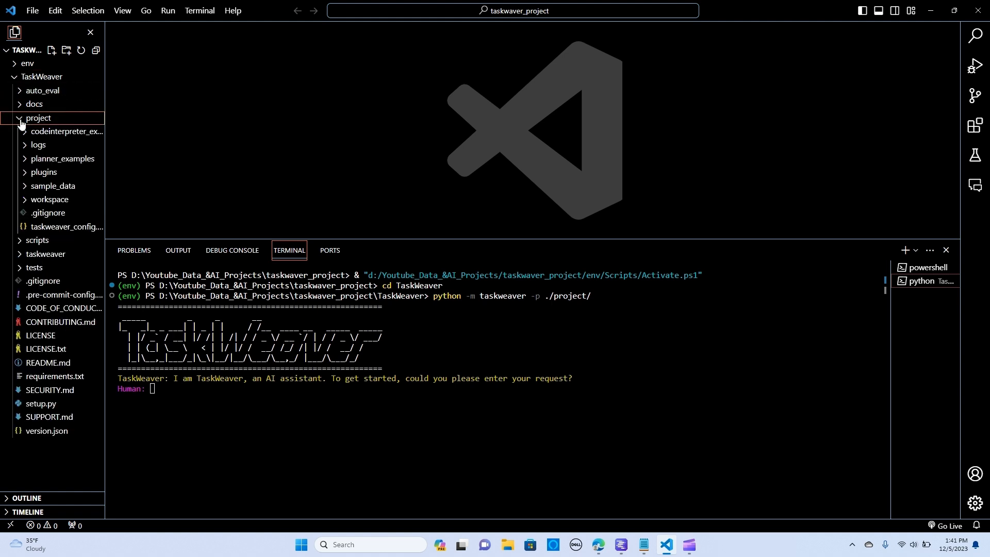
pyautogui.click(66, 227)
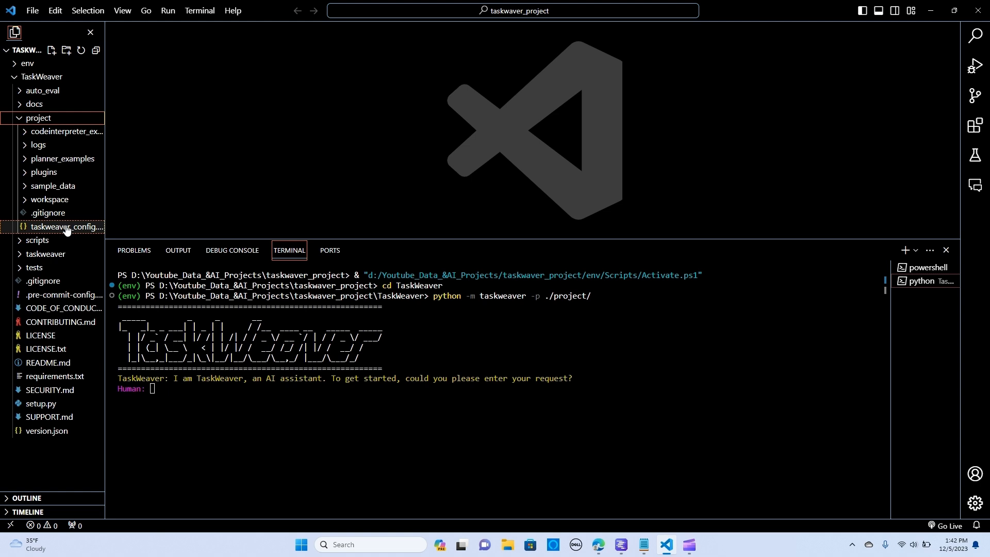
pyautogui.doubleClick(64, 230)
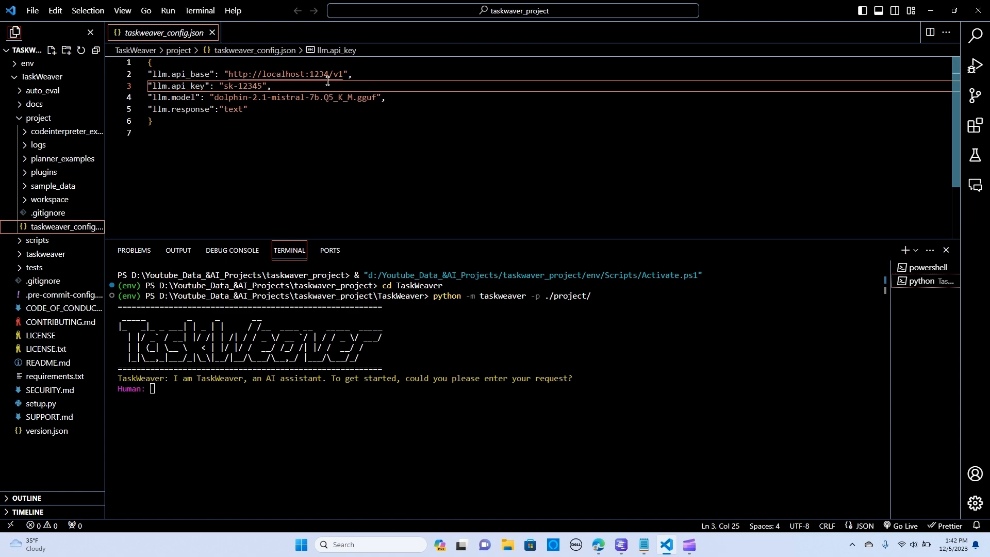
pyautogui.click(621, 545)
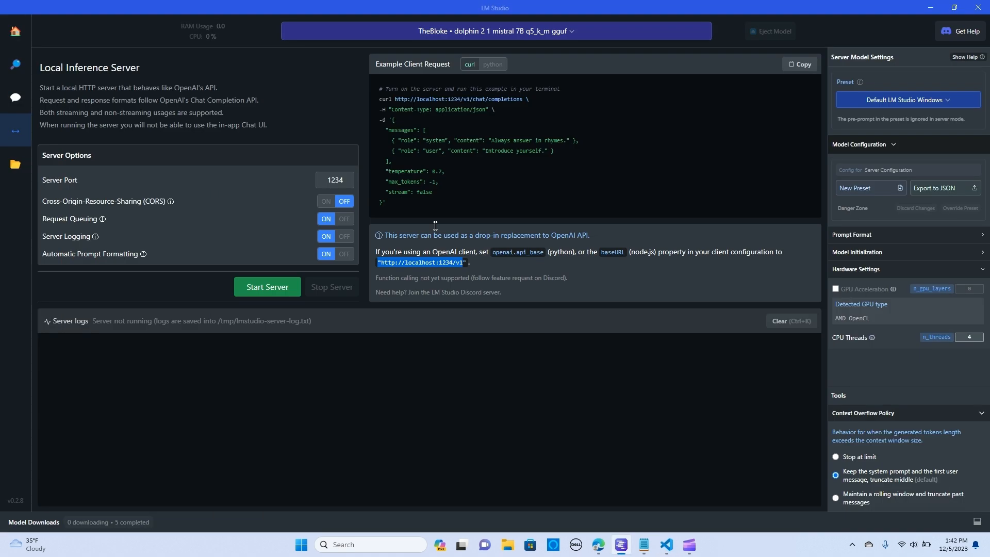
pyautogui.moveTo(562, 31)
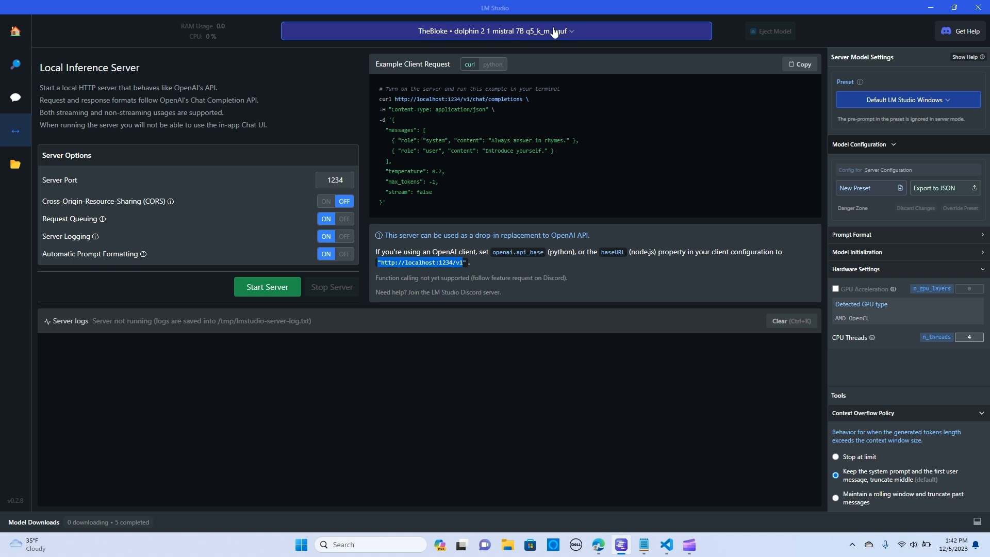
pyautogui.moveTo(571, 35)
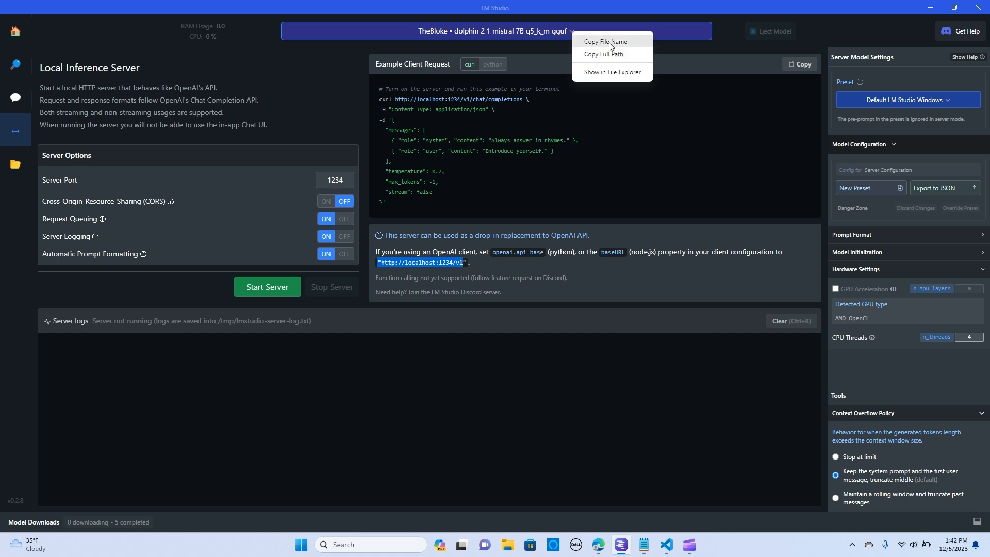
pyautogui.moveTo(606, 46)
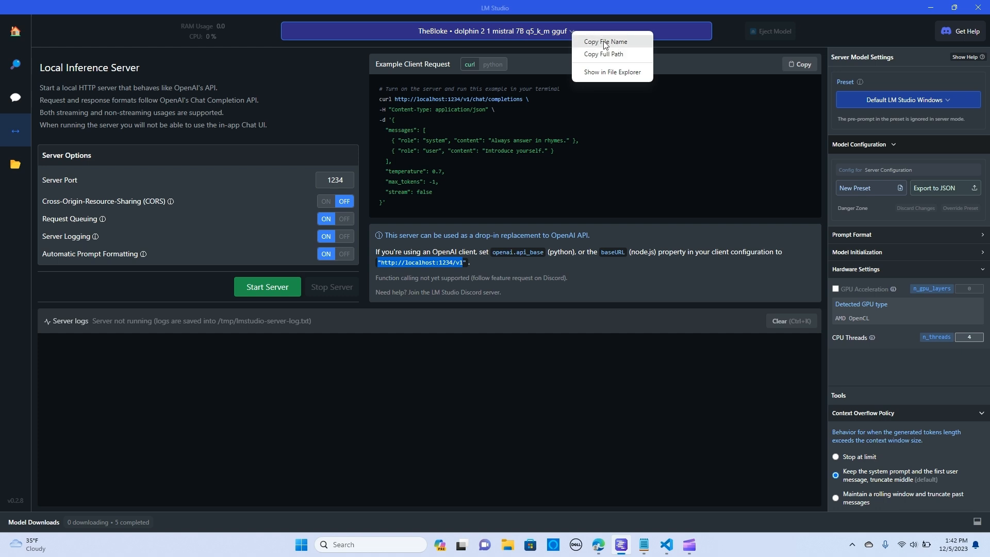
pyautogui.moveTo(620, 45)
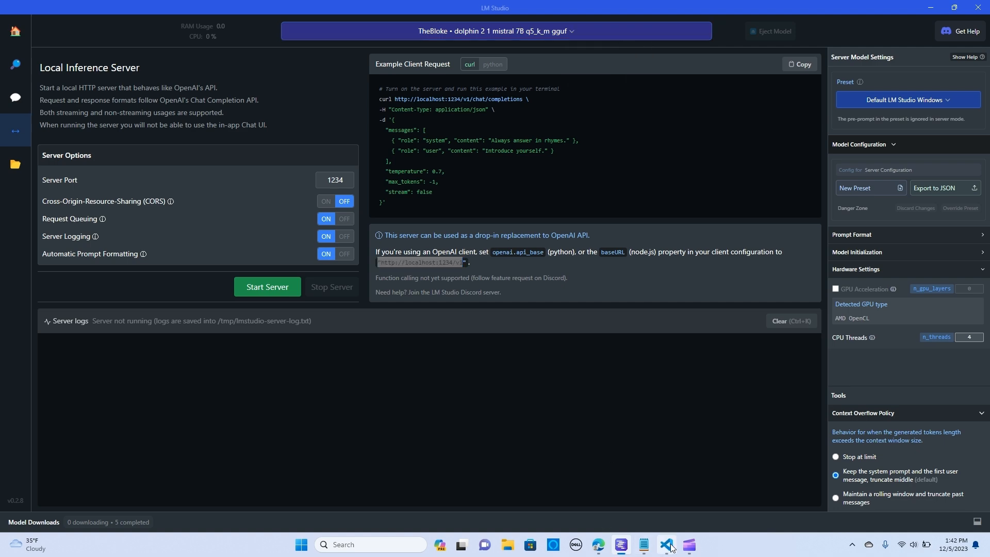
# Step: Switch back to Visual Studio Code with taskweaver_config.json open
pyautogui.click(665, 545)
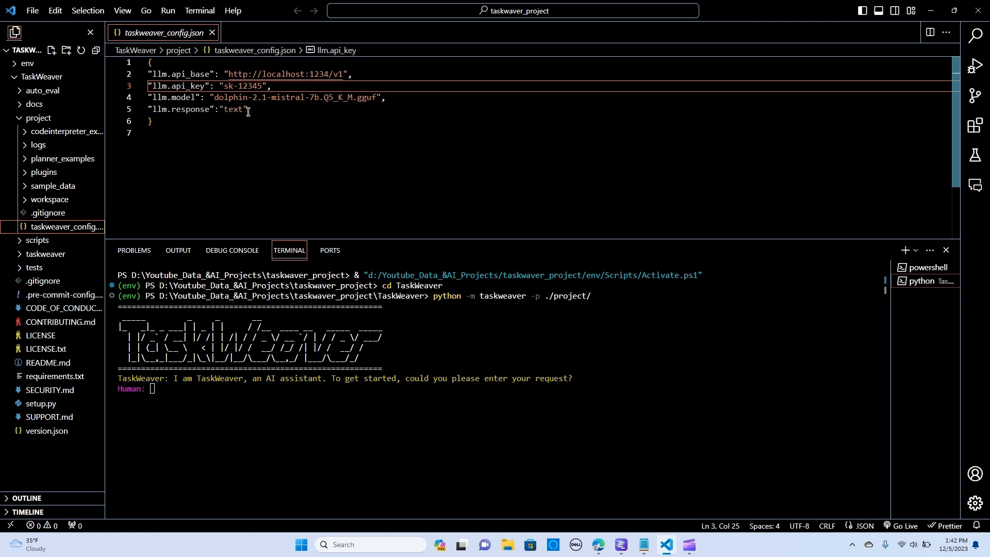
pyautogui.moveTo(306, 131)
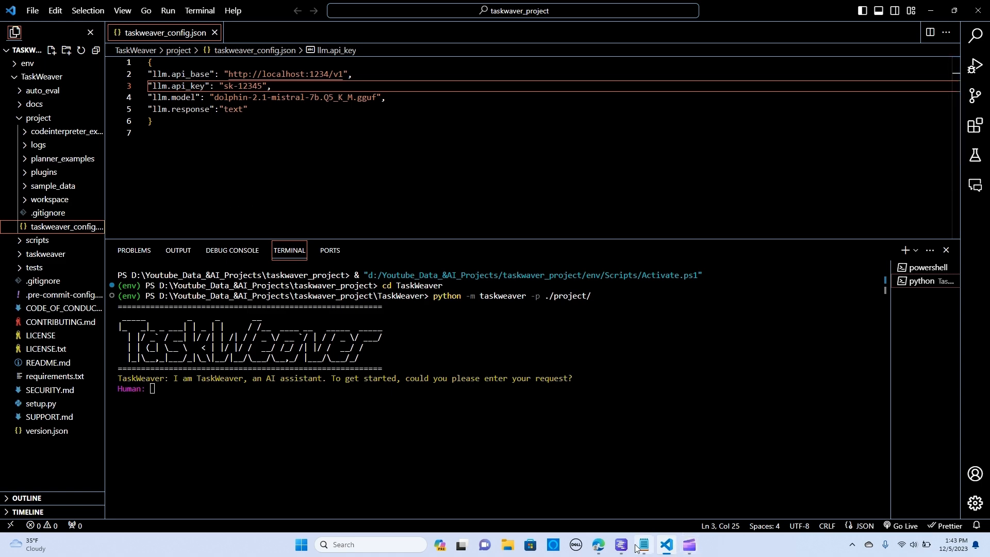
# Step: Bring LM Studio's Local Inference Server page to the front from the taskbar
pyautogui.click(620, 547)
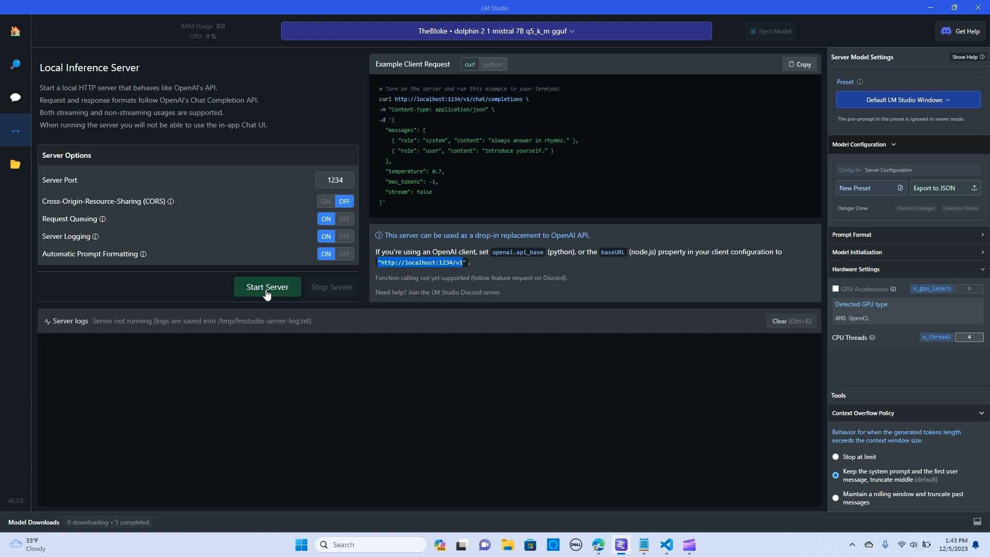
# Step: Start the local inference server for the dolphin Mistral 7B model on port 1234
pyautogui.click(267, 287)
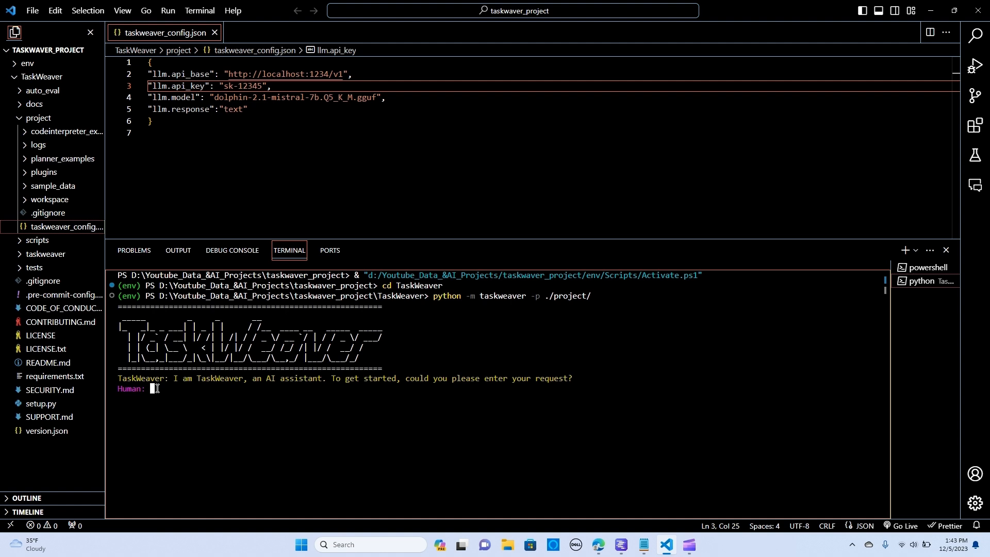
pyautogui.write('print first 5')
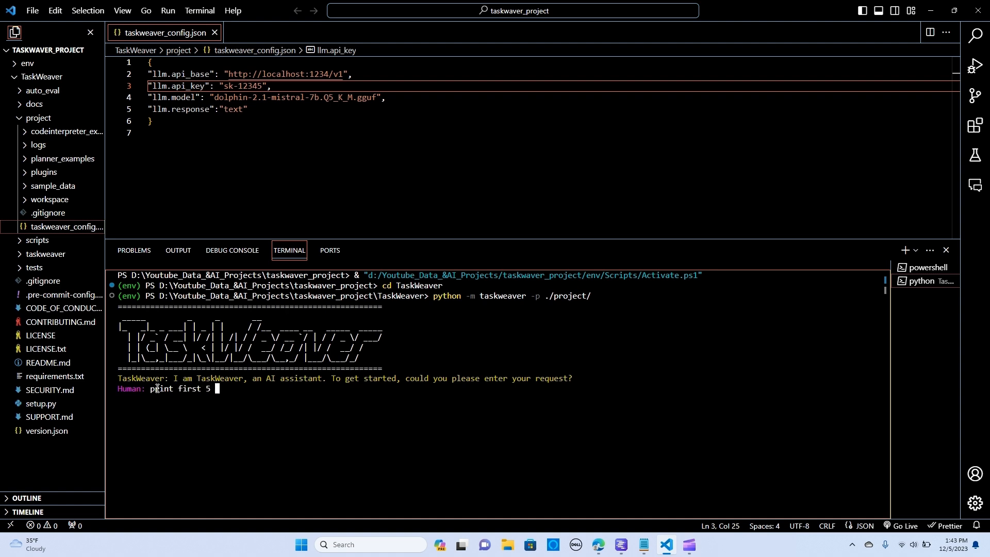
pyautogui.write('prime n')
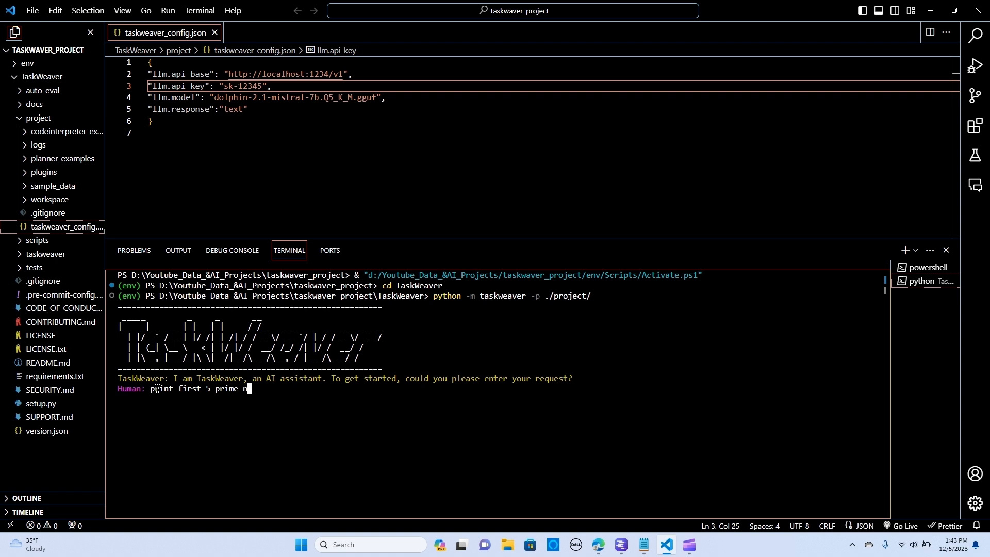
pyautogui.write('umbers')
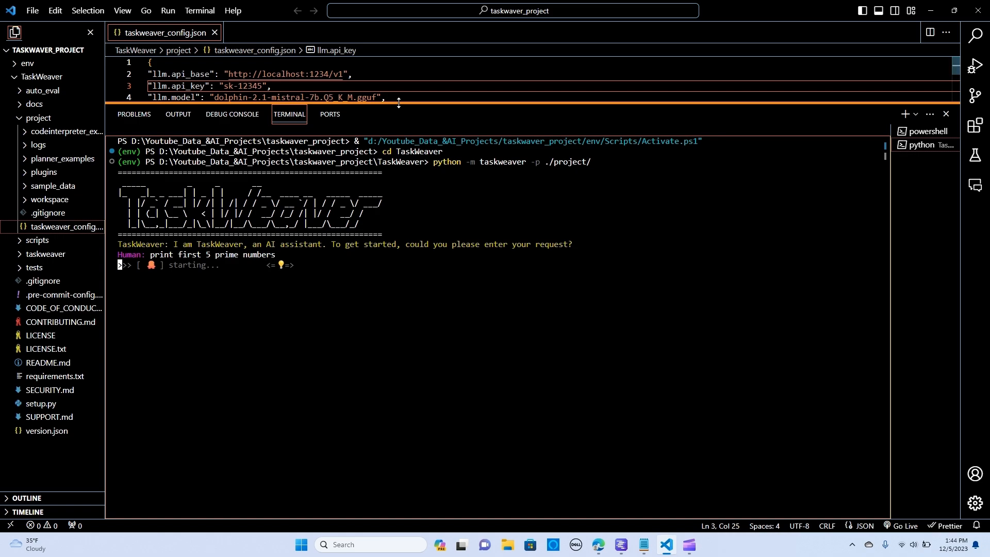
pyautogui.click(620, 545)
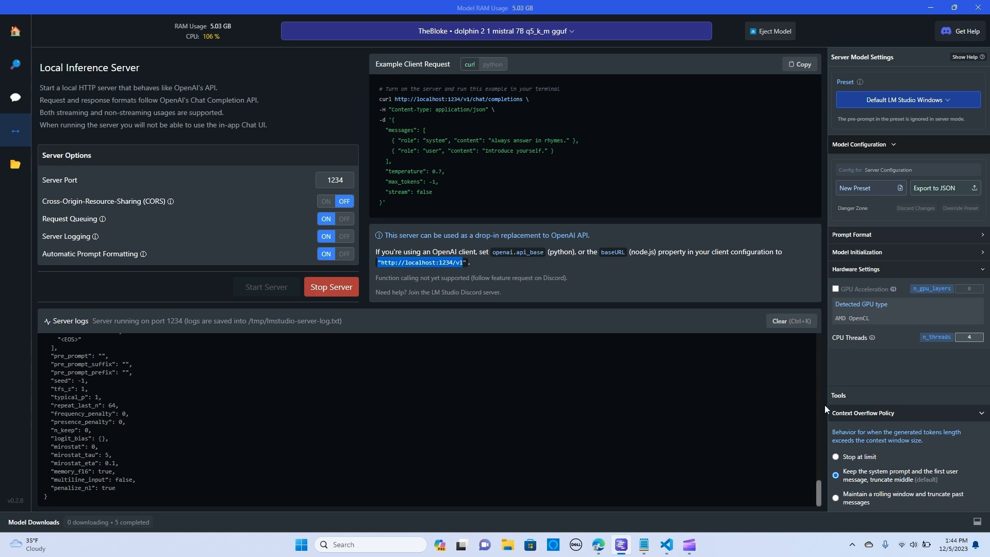
# Step: Scroll the Server logs panel to see the incoming chat completion request
pyautogui.scroll(-3)
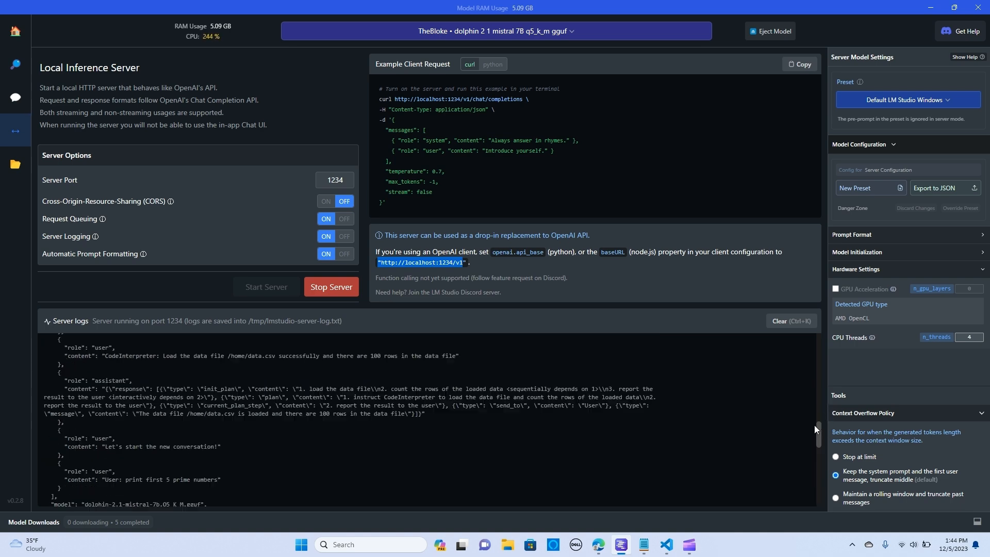
pyautogui.scroll(-3)
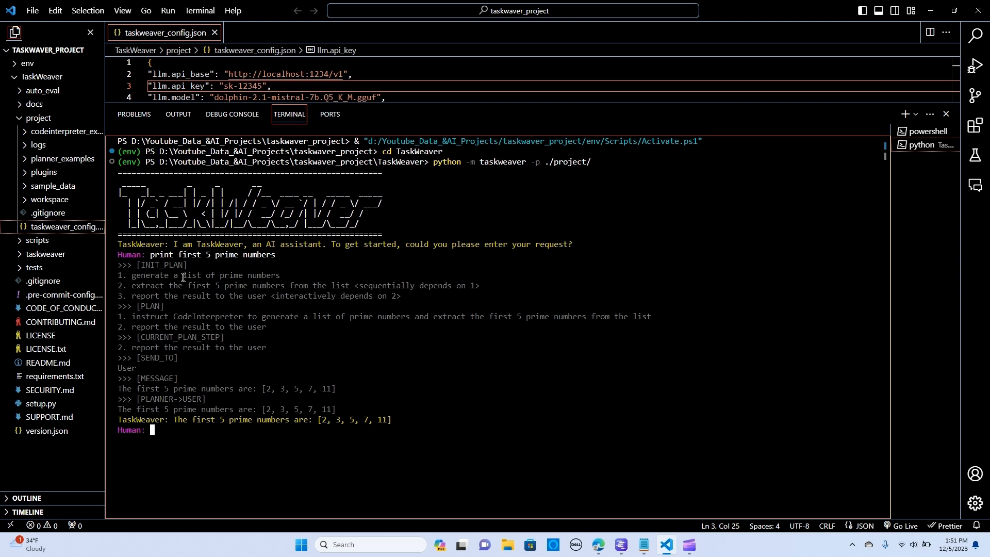
pyautogui.moveTo(206, 289)
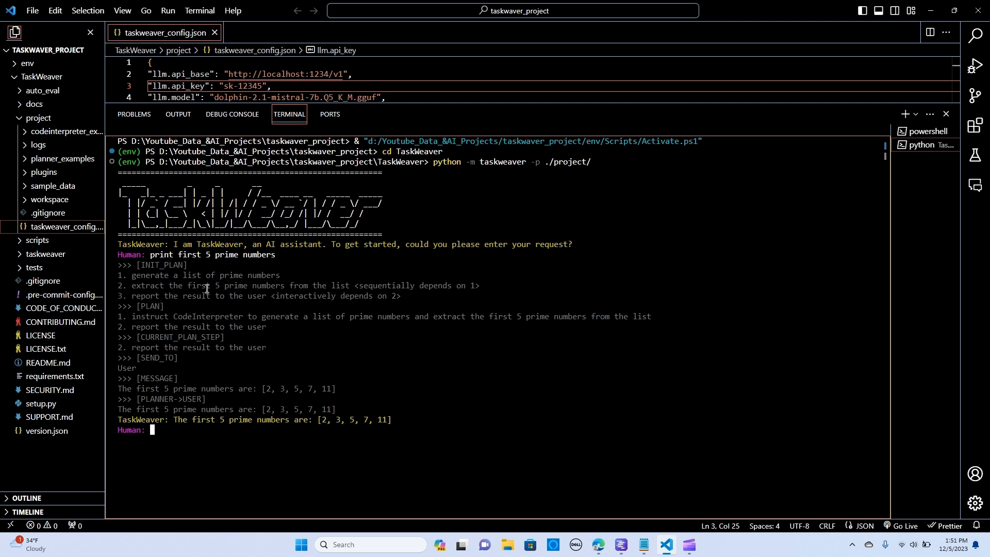
pyautogui.moveTo(323, 294)
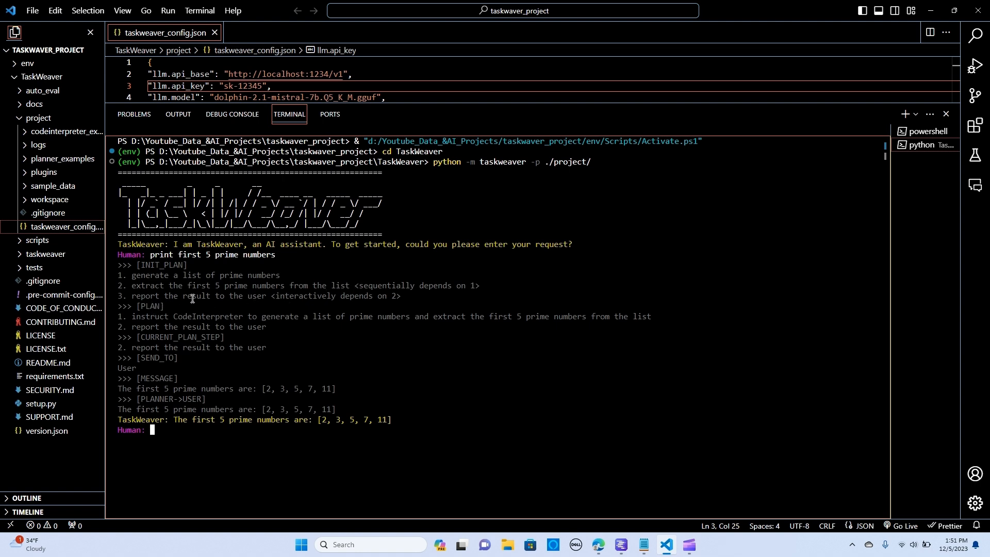
pyautogui.moveTo(173, 345)
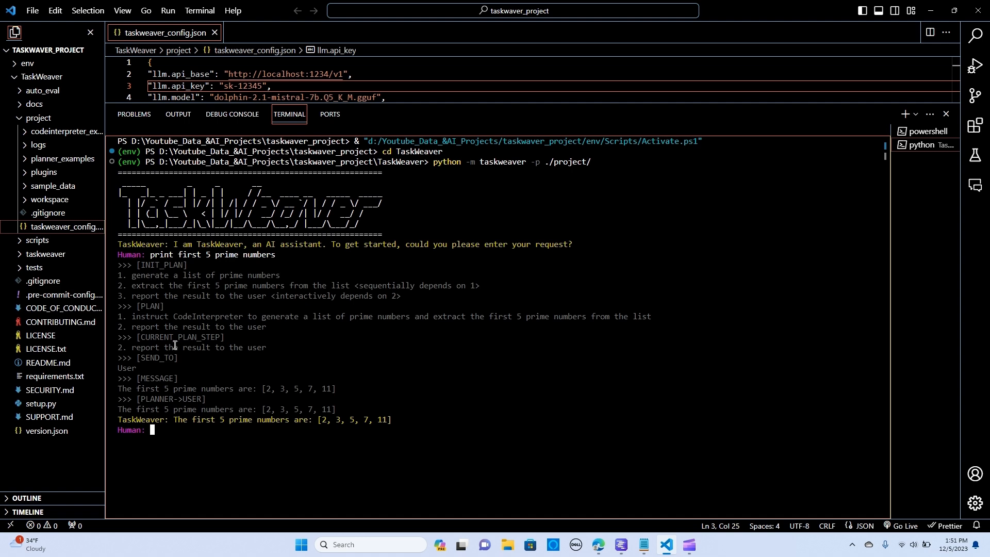
pyautogui.moveTo(147, 316)
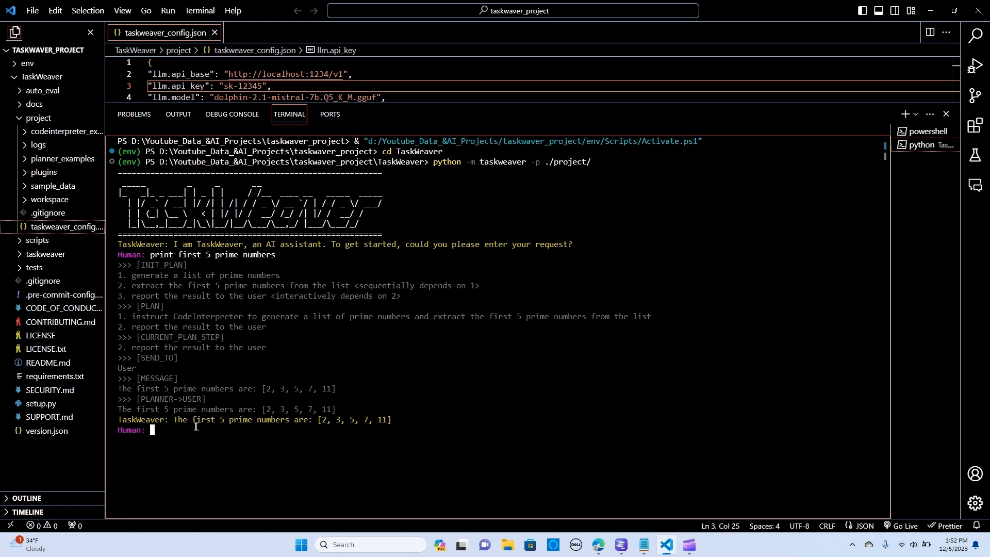
pyautogui.moveTo(201, 423)
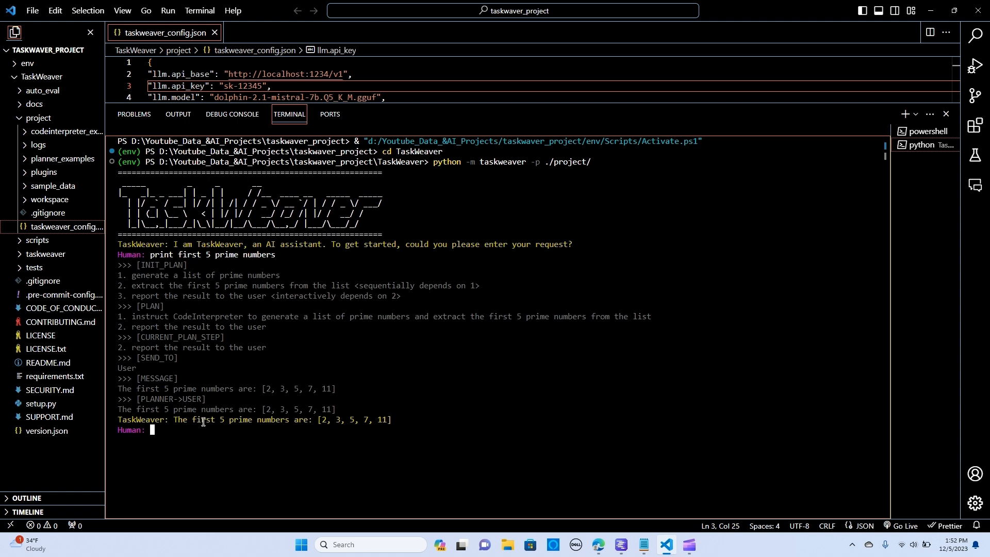
pyautogui.moveTo(212, 415)
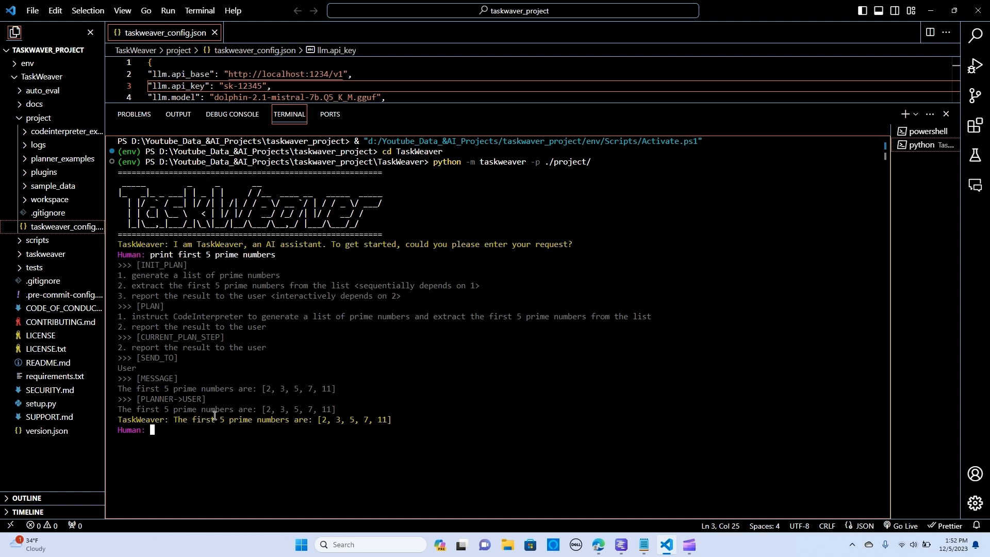
pyautogui.moveTo(258, 400)
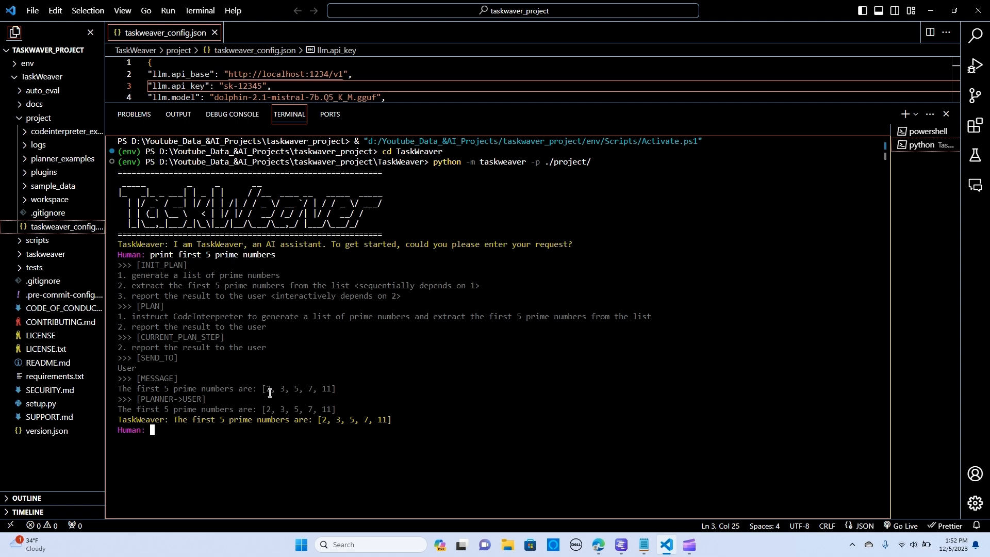
pyautogui.moveTo(266, 396)
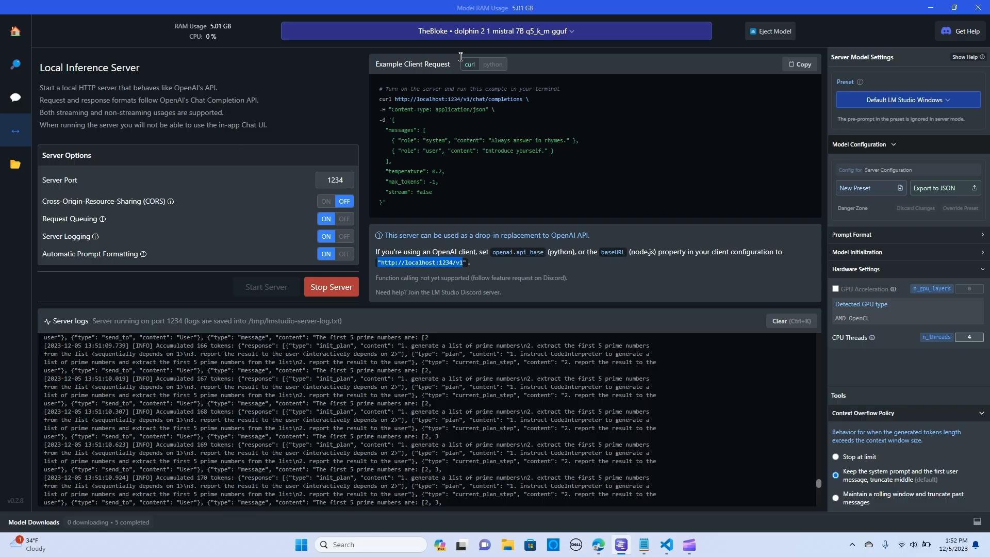
pyautogui.moveTo(620, 544)
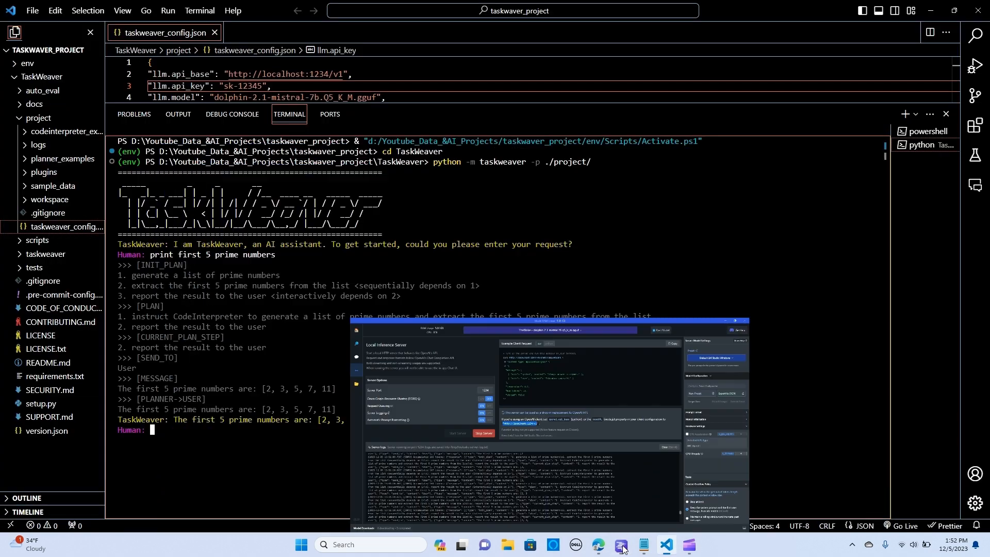
# Step: Minimize LM Studio to reveal TaskWeaver's answer [2, 3, 5, 7, 11] in VS Code
pyautogui.click(621, 550)
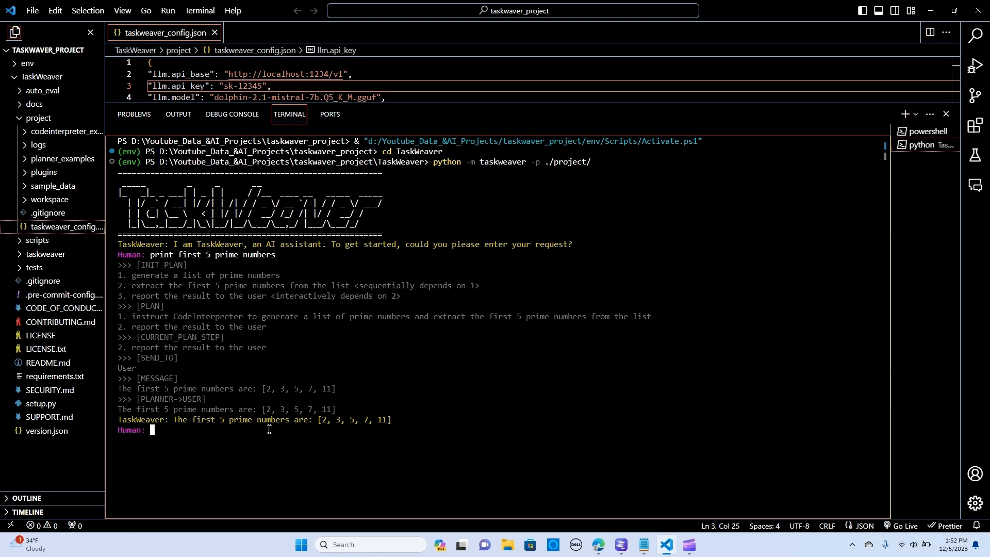
pyautogui.moveTo(271, 429)
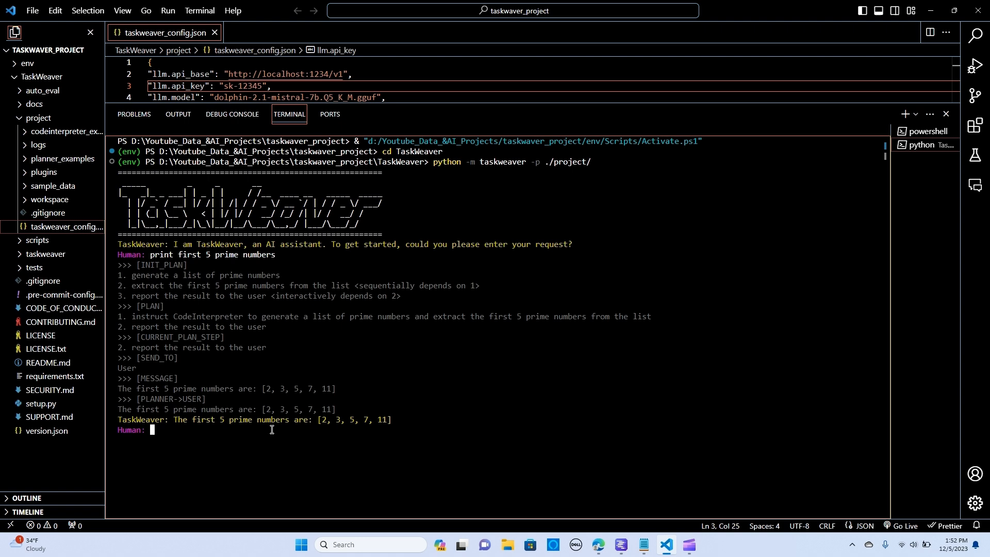
pyautogui.moveTo(194, 410)
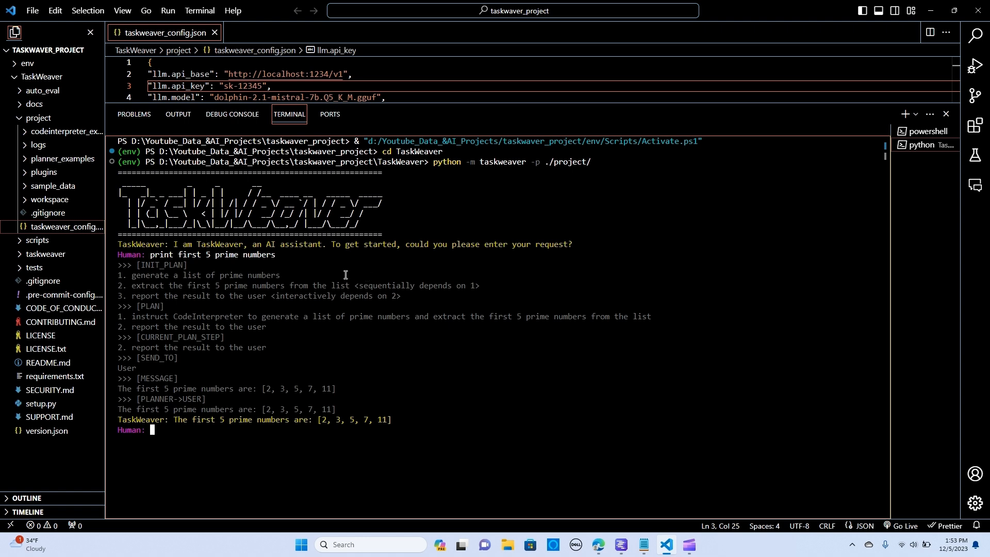
pyautogui.moveTo(348, 275)
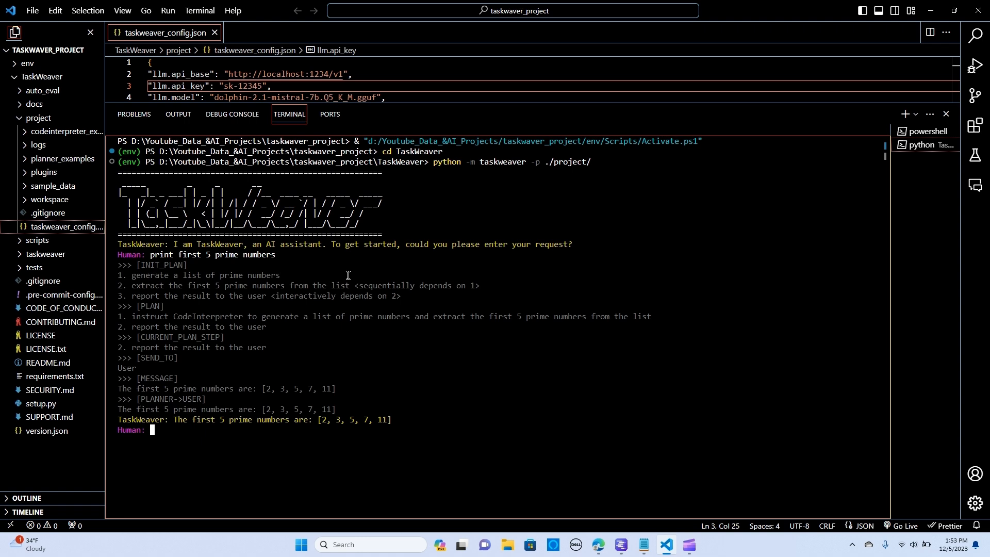
pyautogui.moveTo(365, 280)
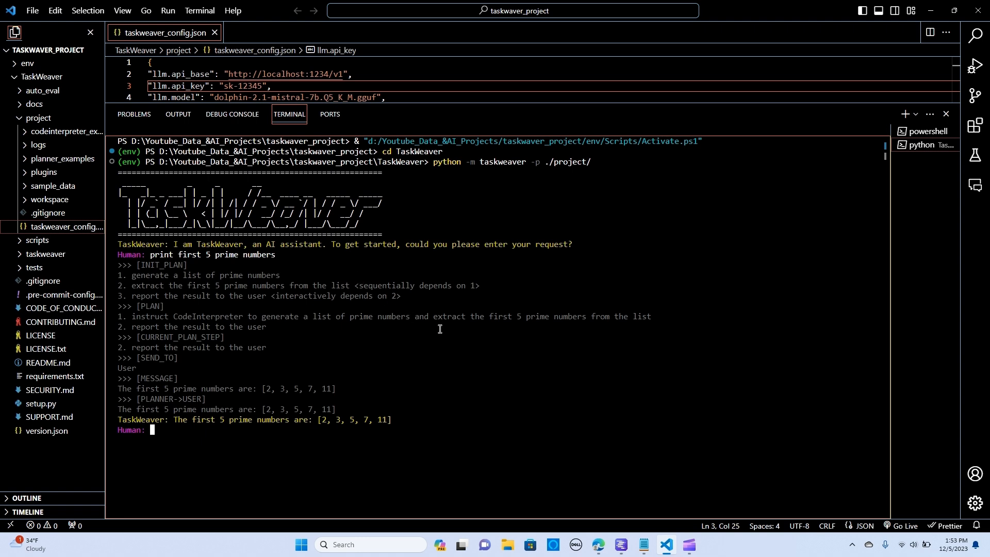
pyautogui.moveTo(432, 330)
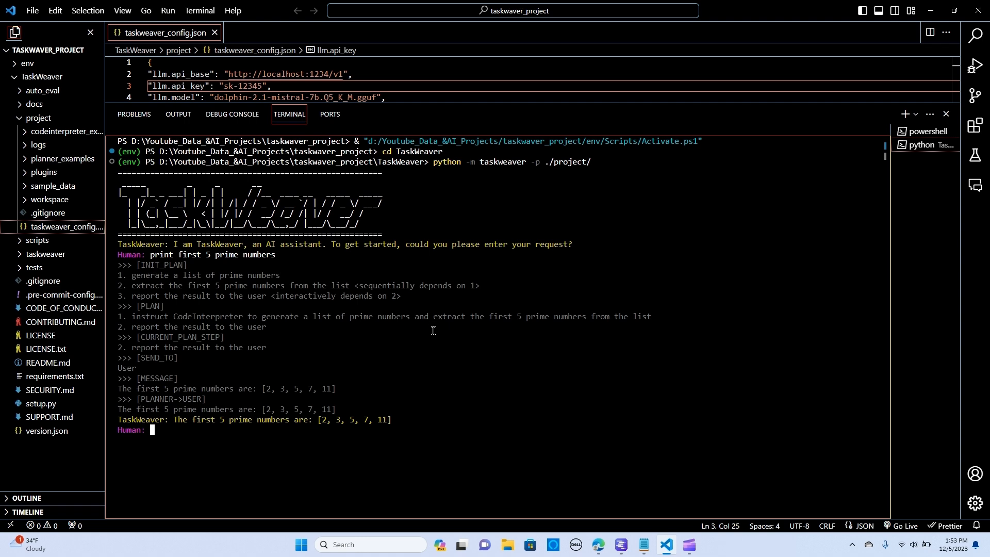